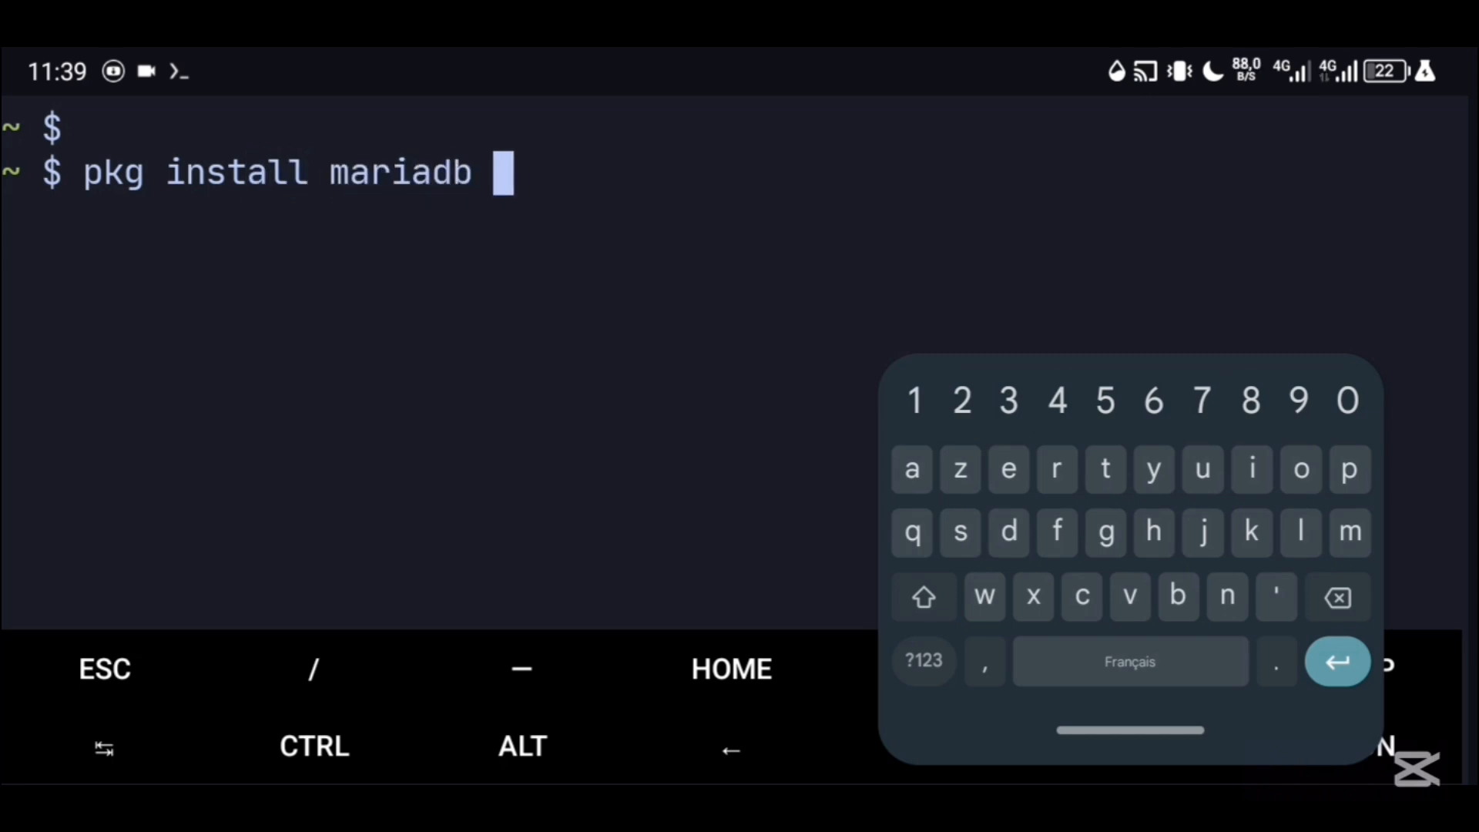
# - Install the mariadb package with 'pkg install mariadb'
pyautogui.press('enter')
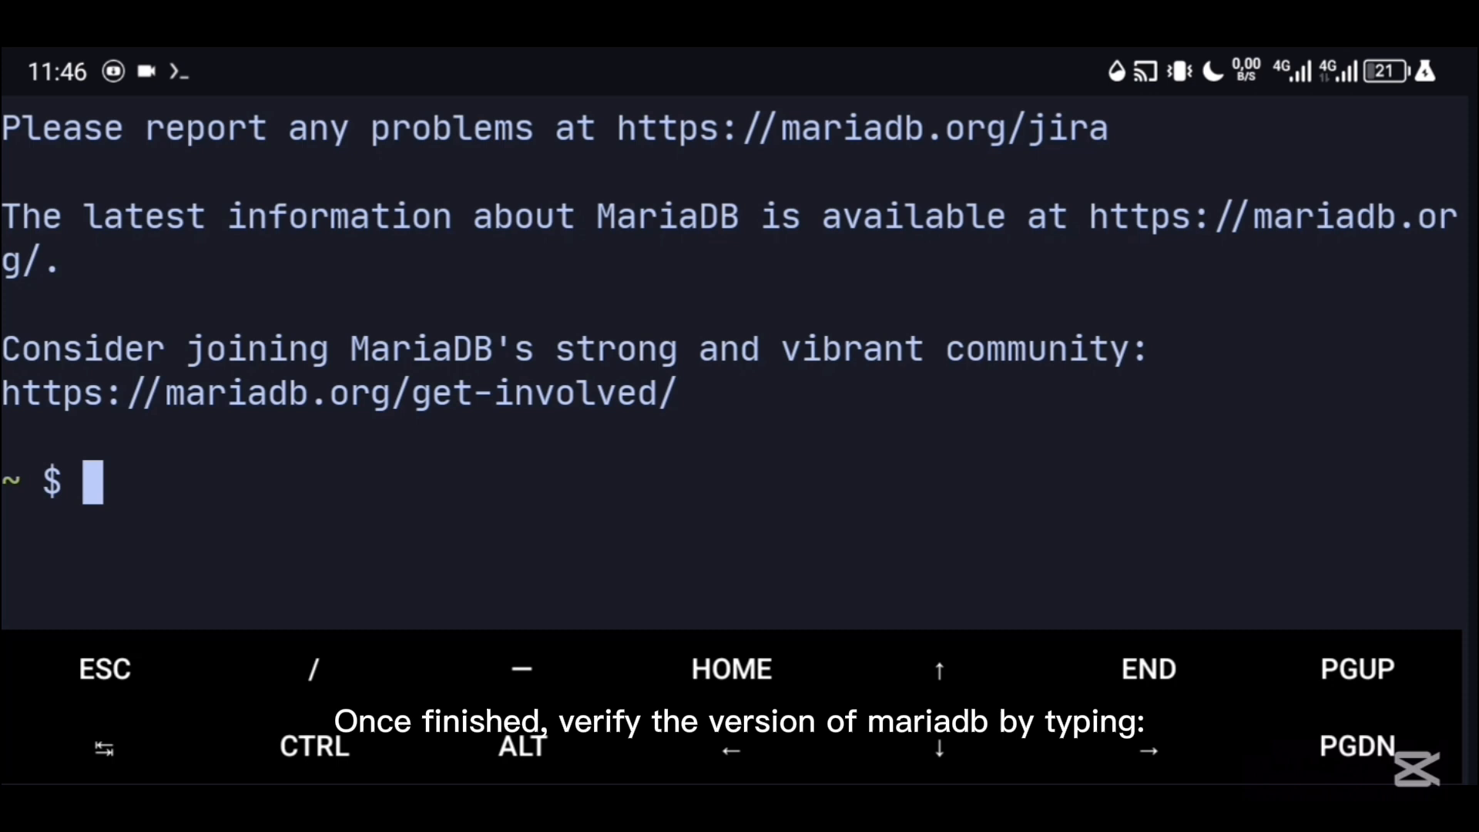
# - Check the version with 'mariadb --version', then initialize the system database with 'mariadb-install-db'
pyautogui.write('m')
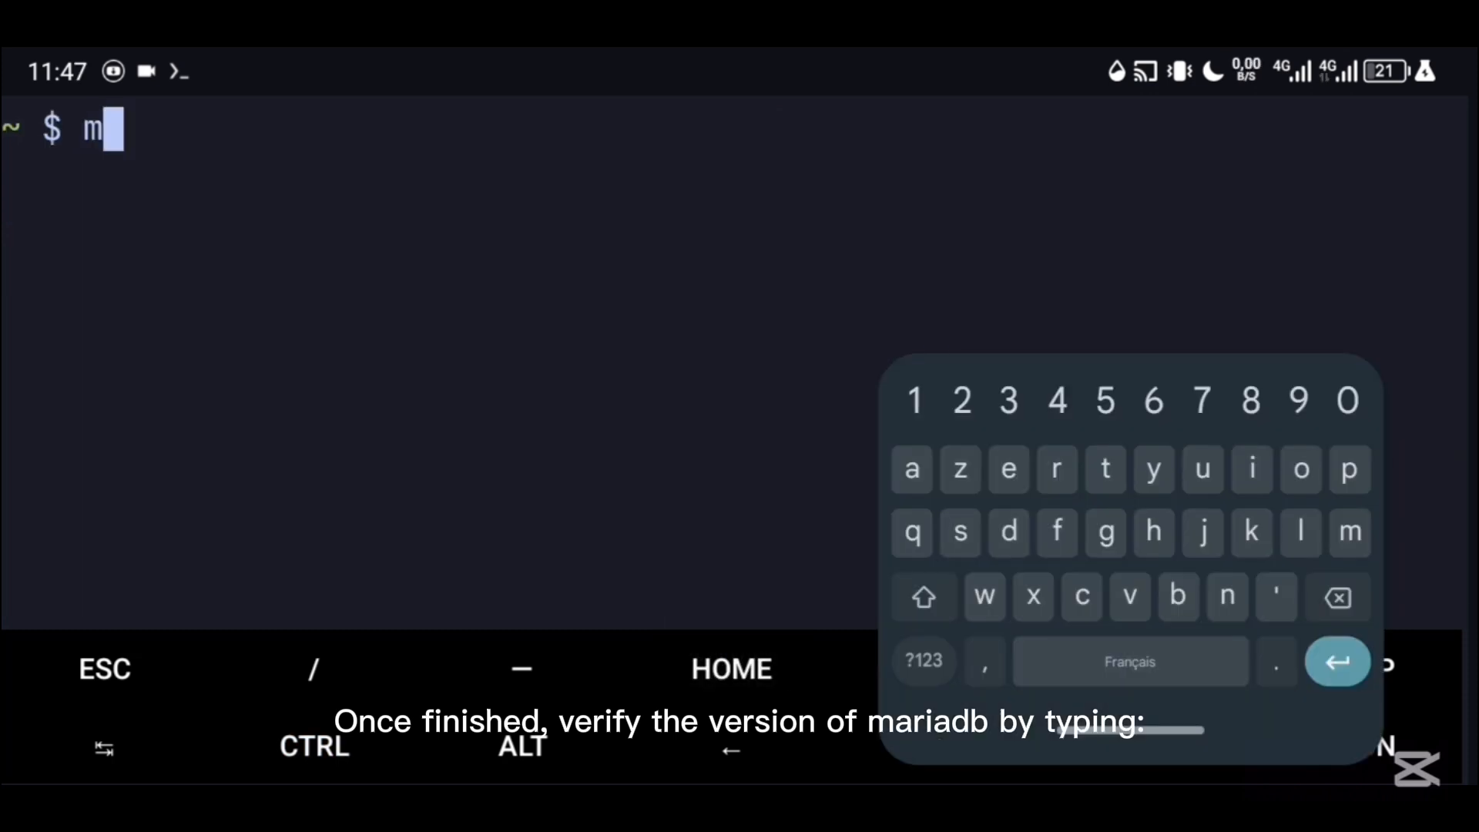
pyautogui.write('ariadb --vers')
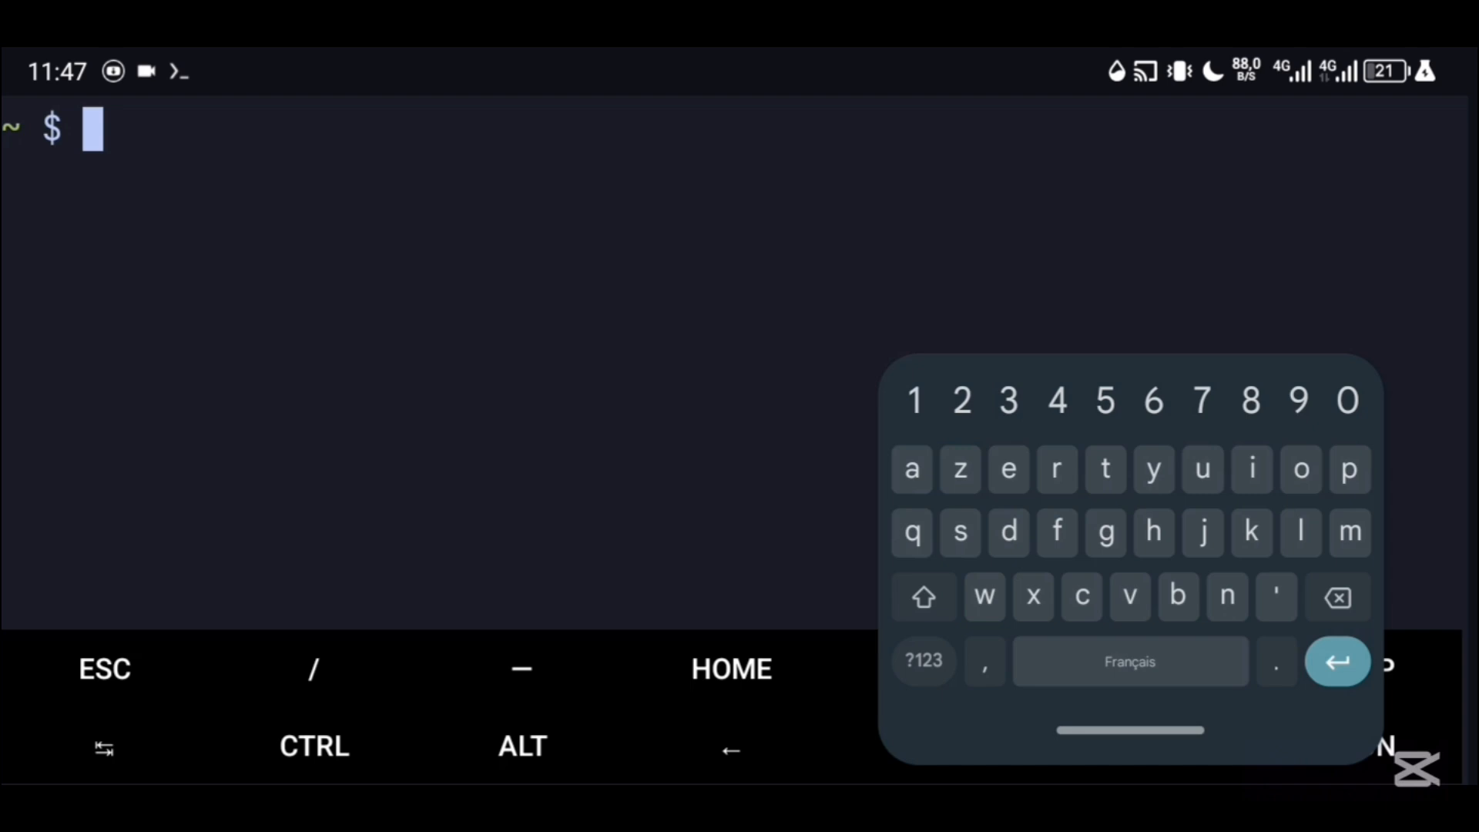
pyautogui.write('mar')
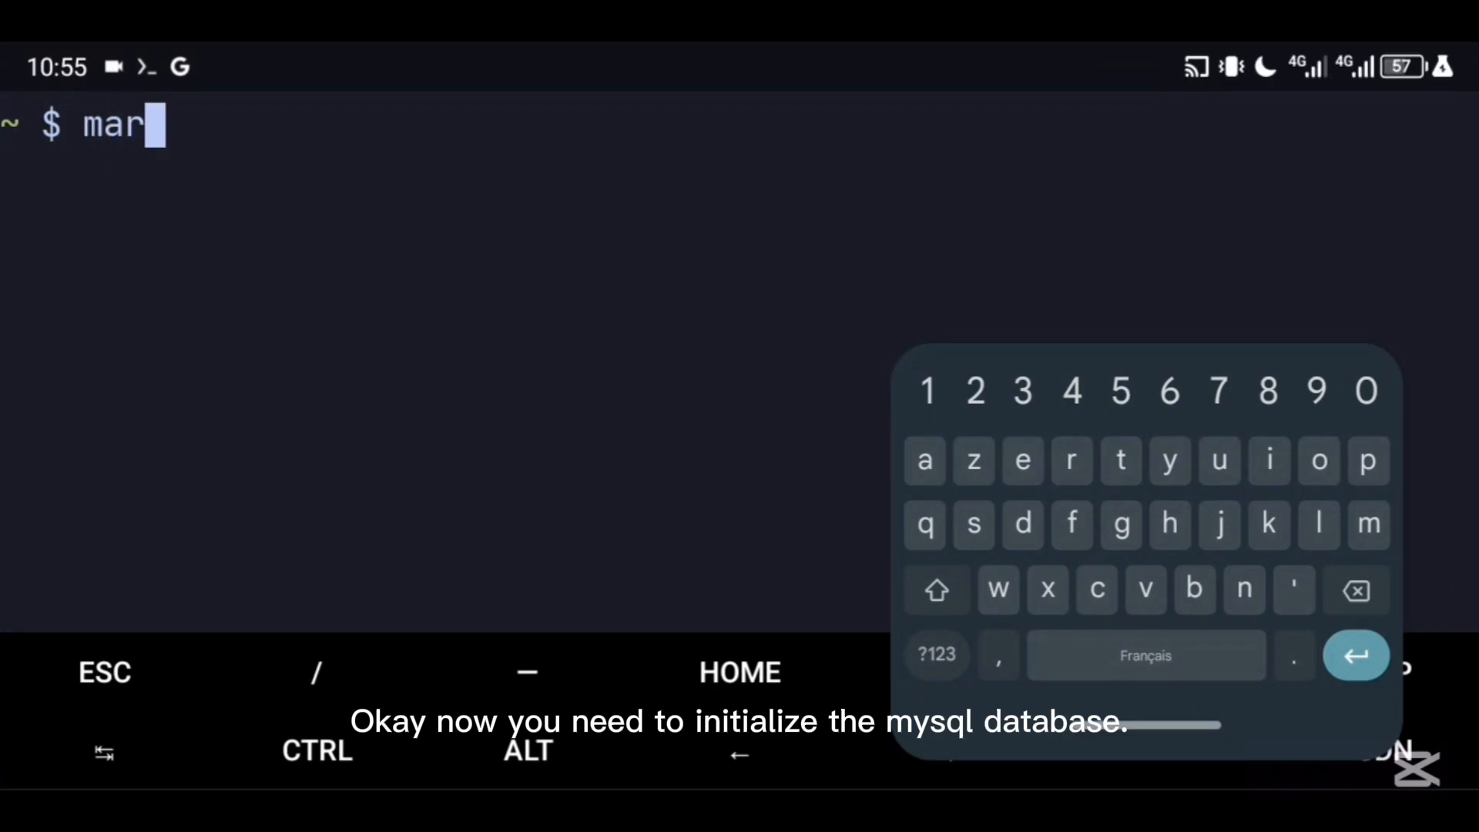
pyautogui.write('iadb-inst')
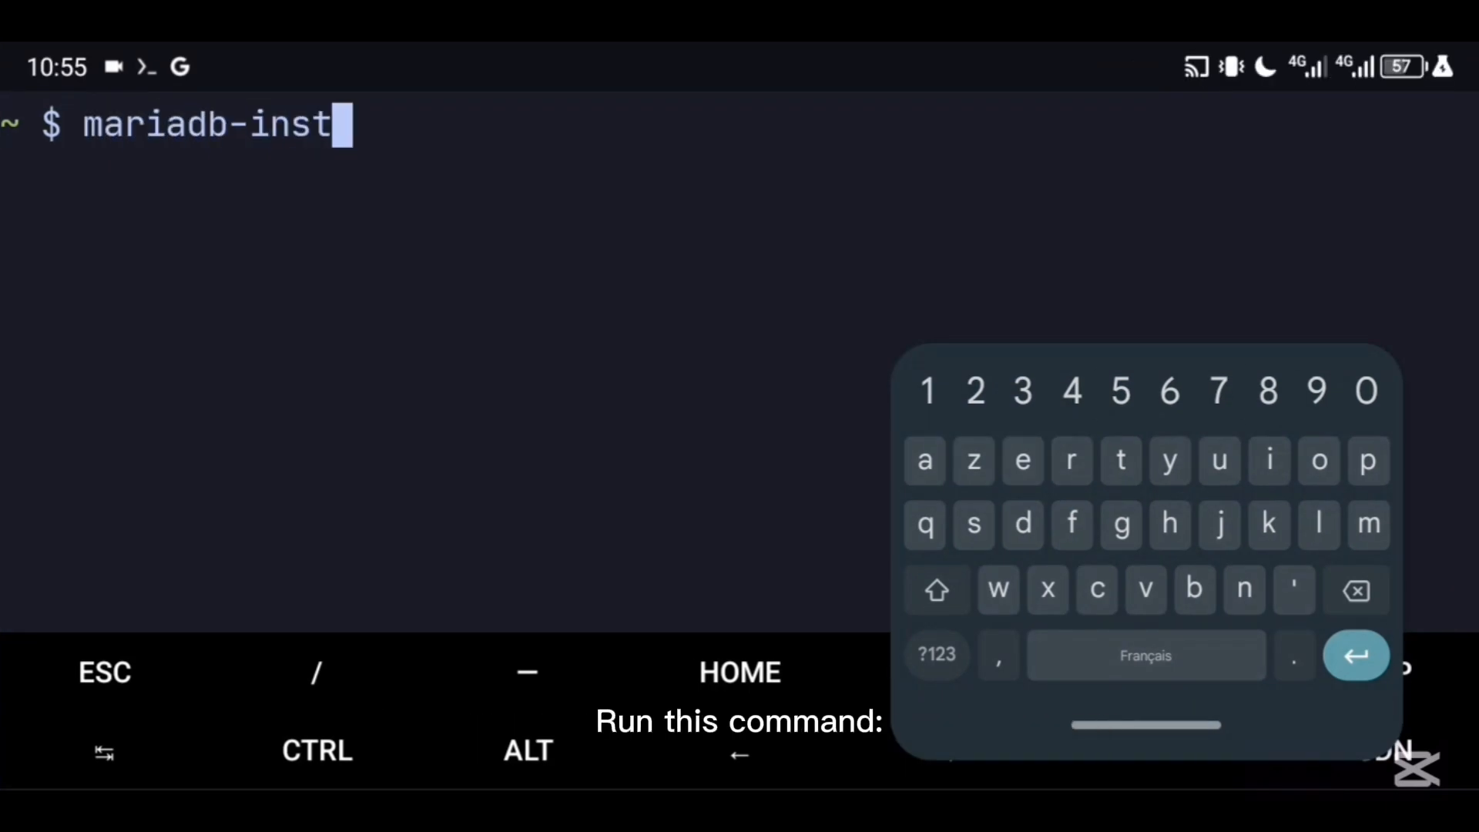
pyautogui.write('all-db')
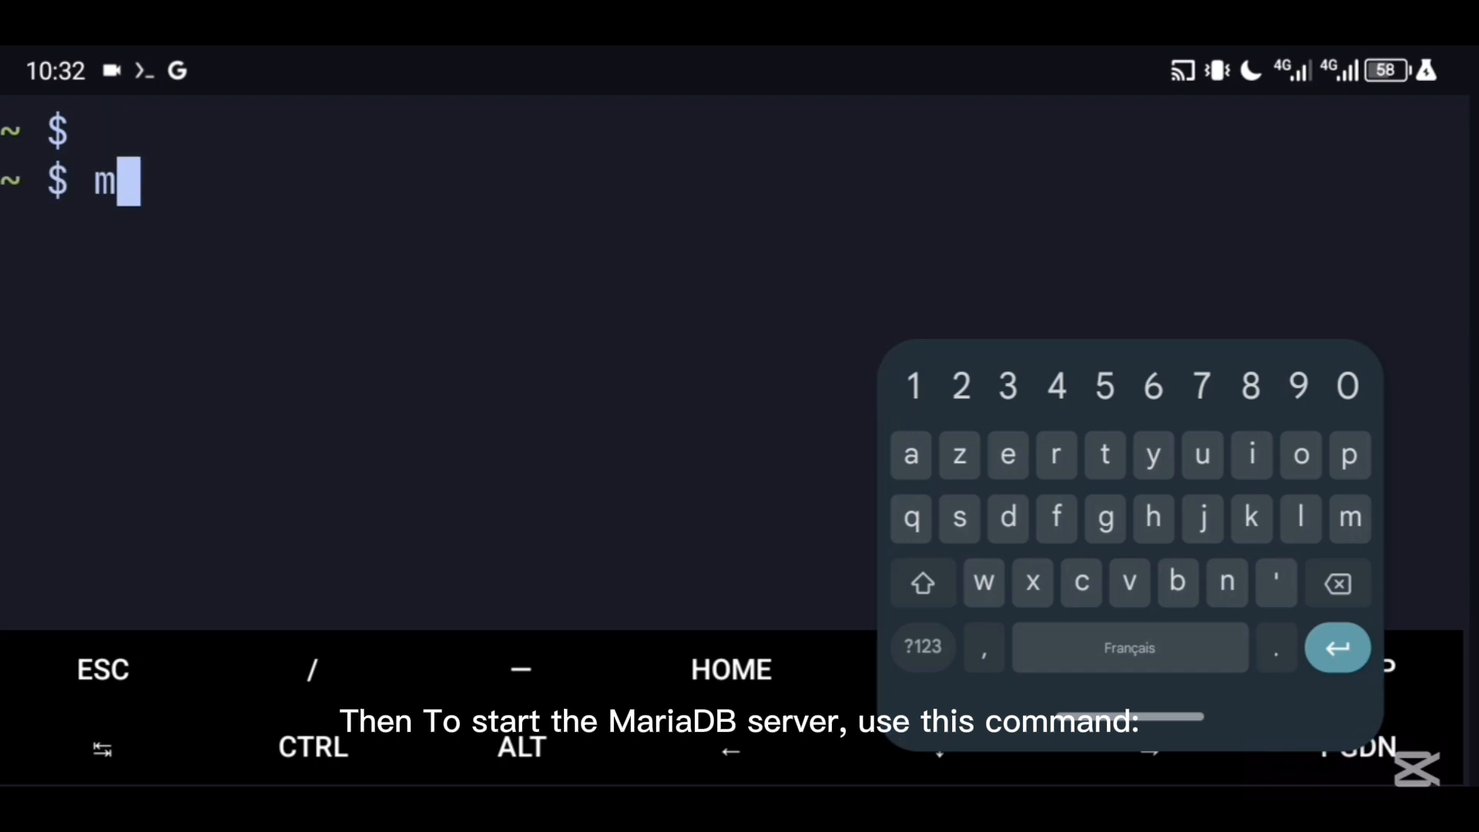
# - Start mysqld in the background with '--unix-socket=off'
pyautogui.write('ysqld')
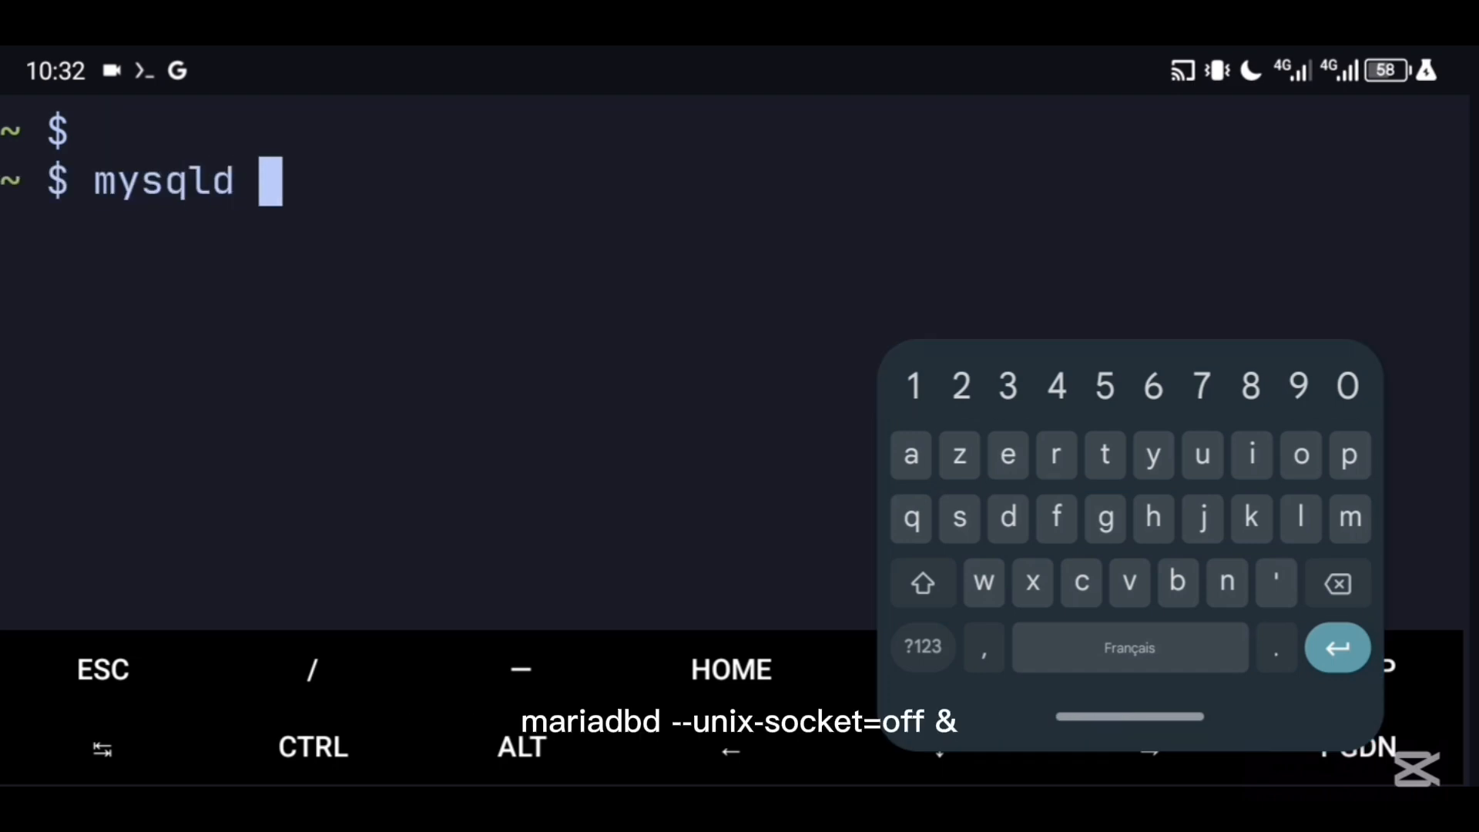
pyautogui.write('--unix')
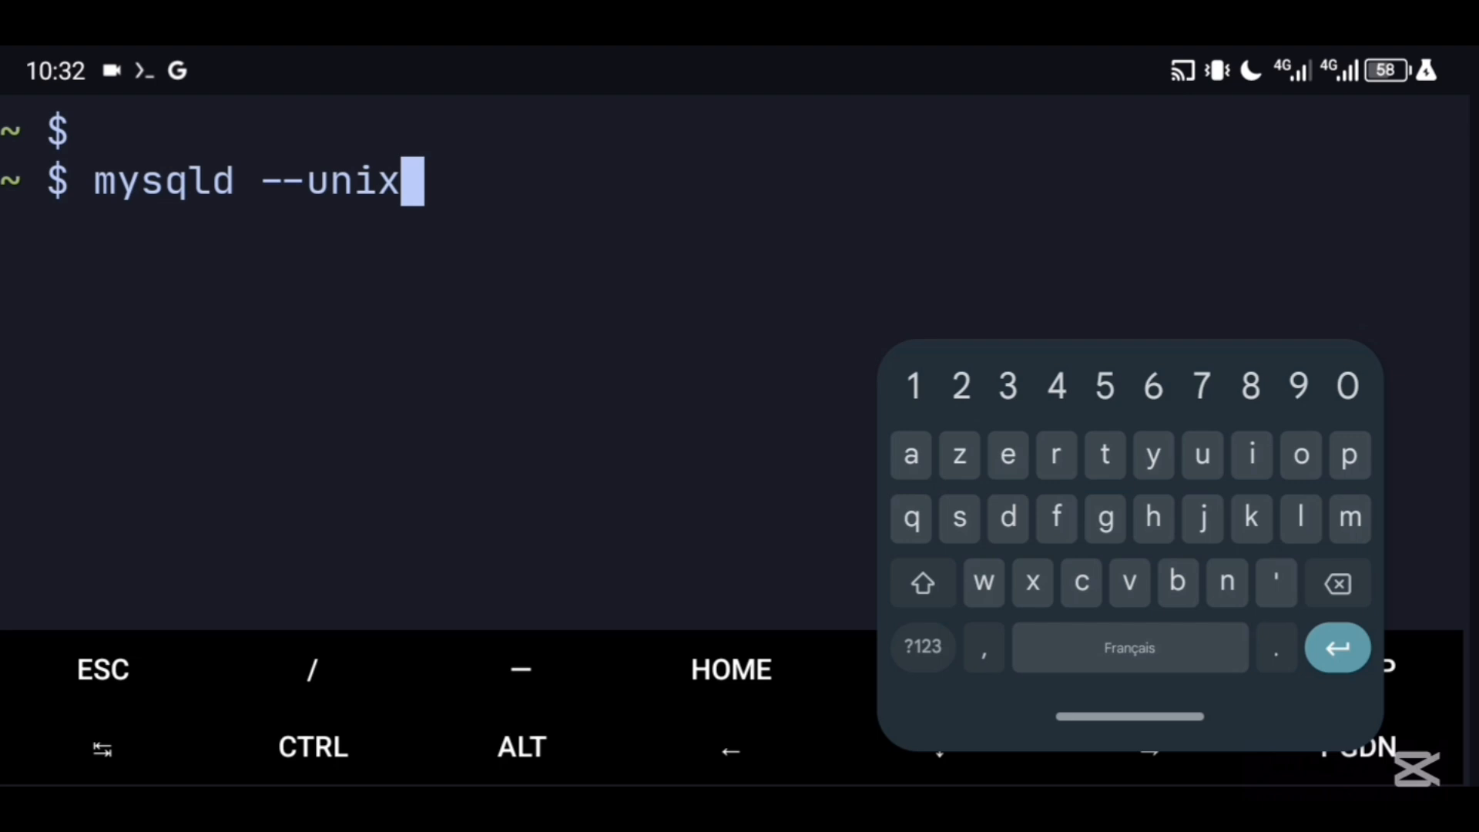
pyautogui.write('s')
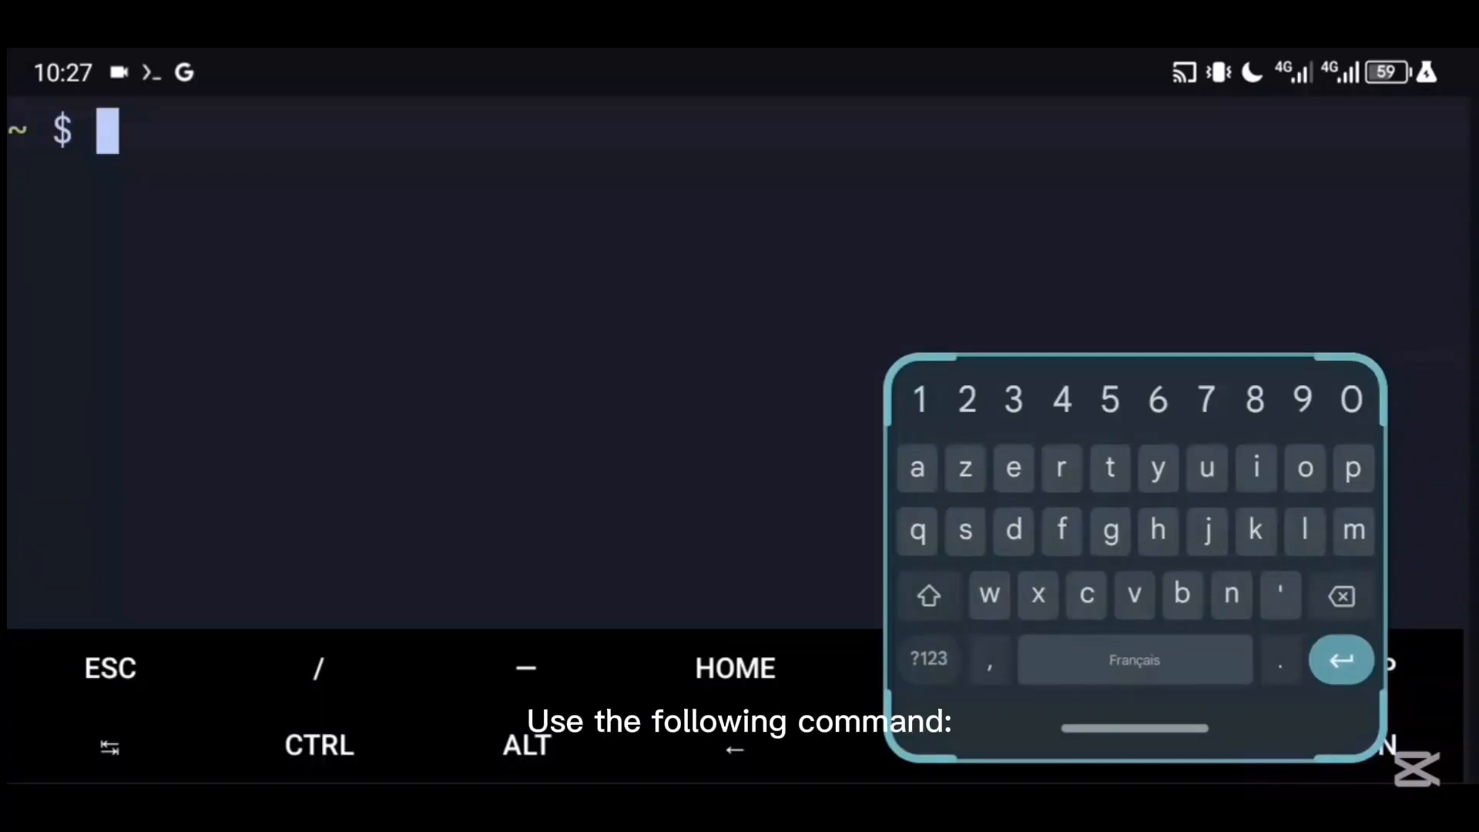
# - Run mariadb-secure-installation and leave the current root password empty
pyautogui.write('ariadb-secu')
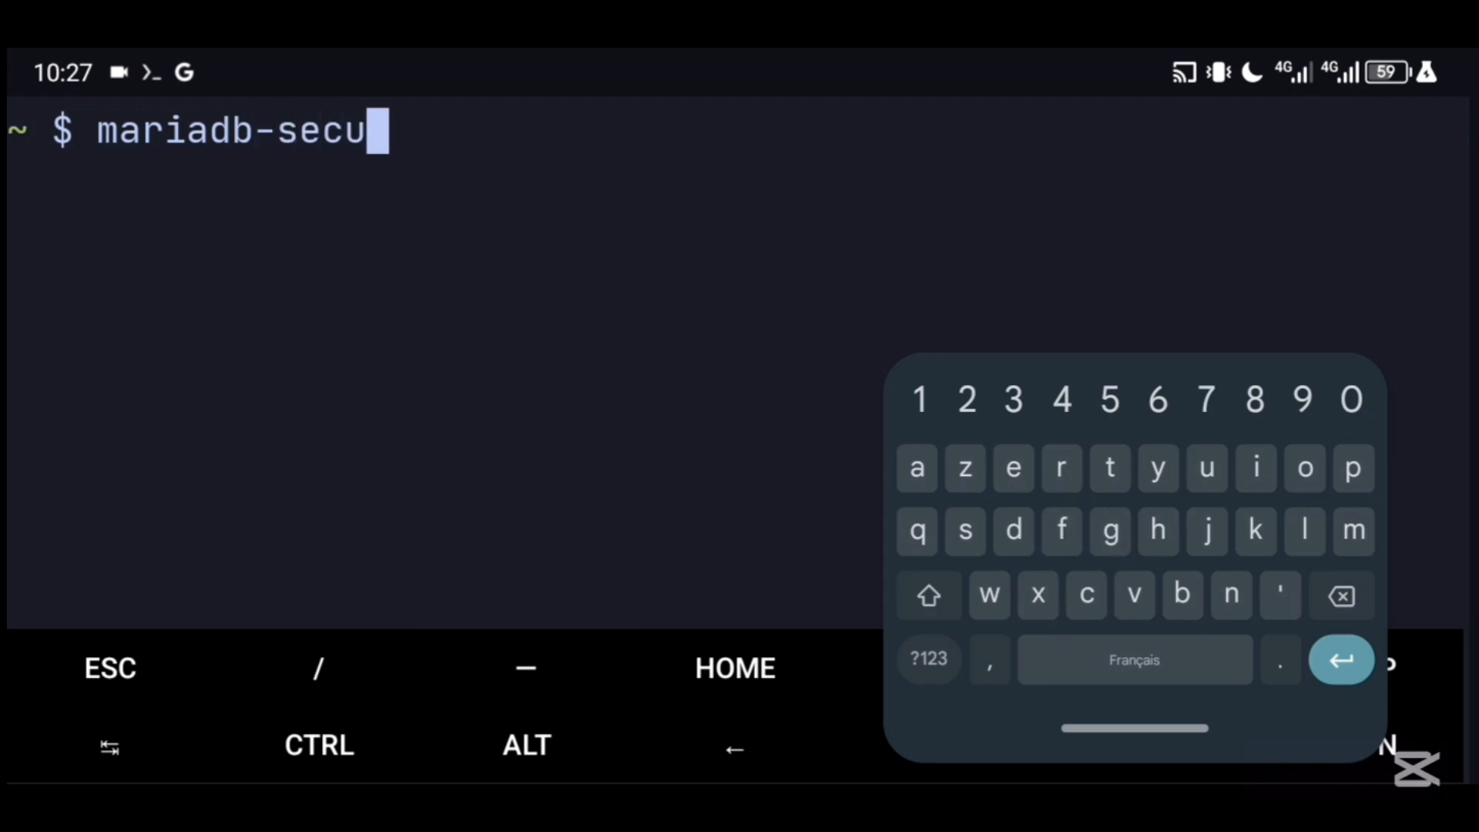
pyautogui.write('re-insta')
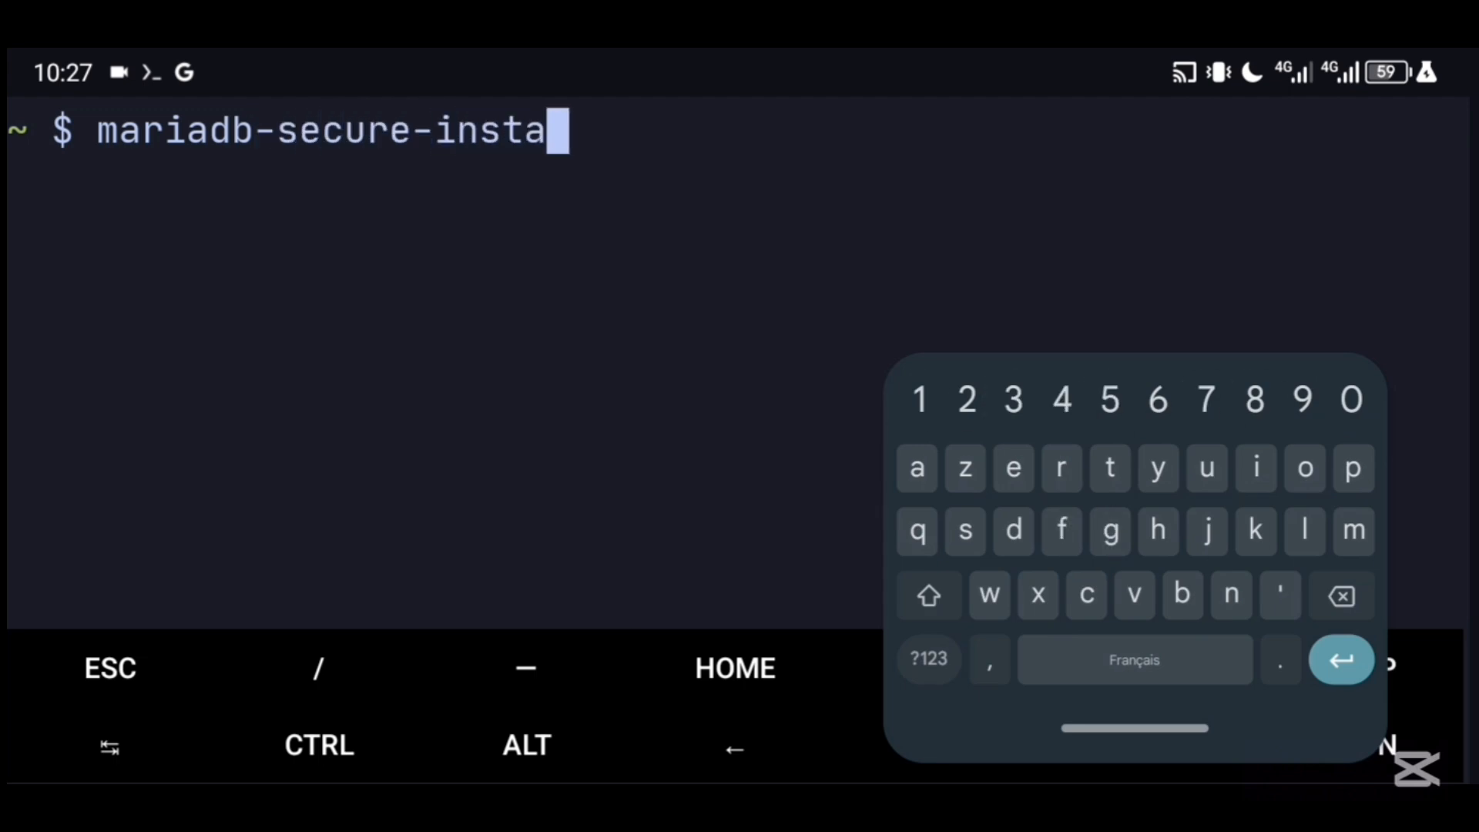
pyautogui.write('llation')
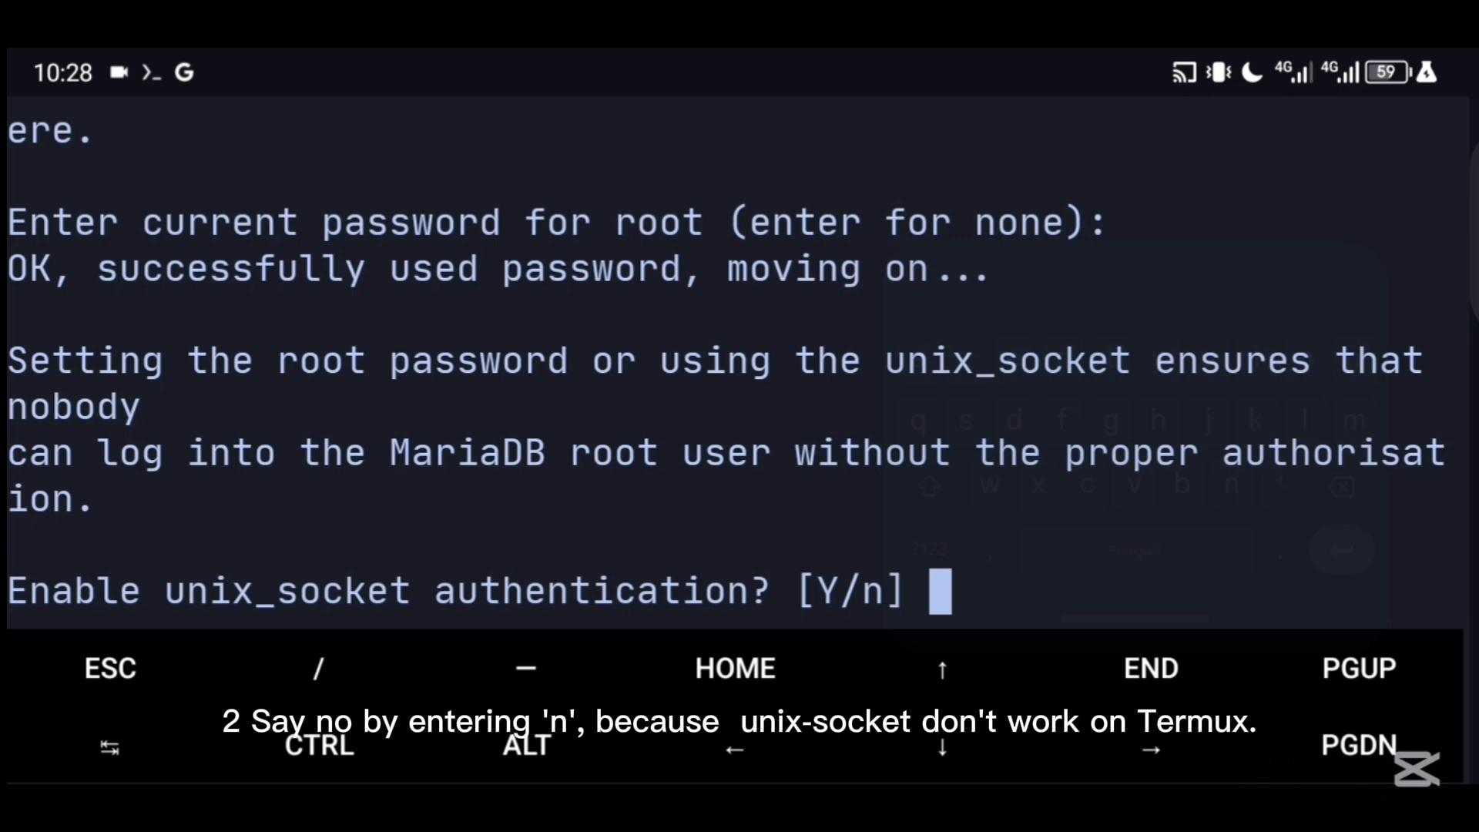
# - Answer n to enabling unix_socket authentication
pyautogui.click(938, 591)
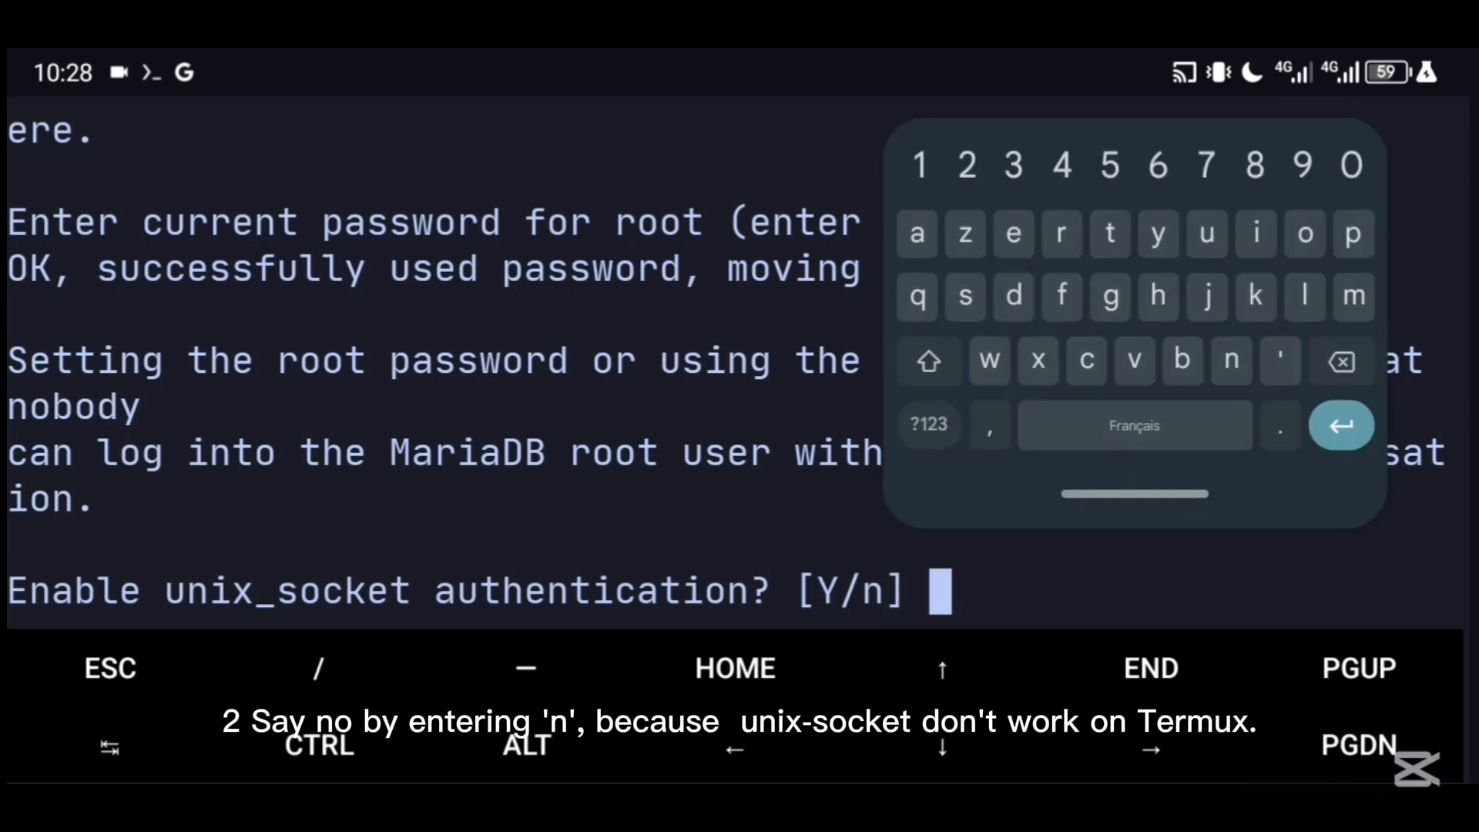
pyautogui.write('n')
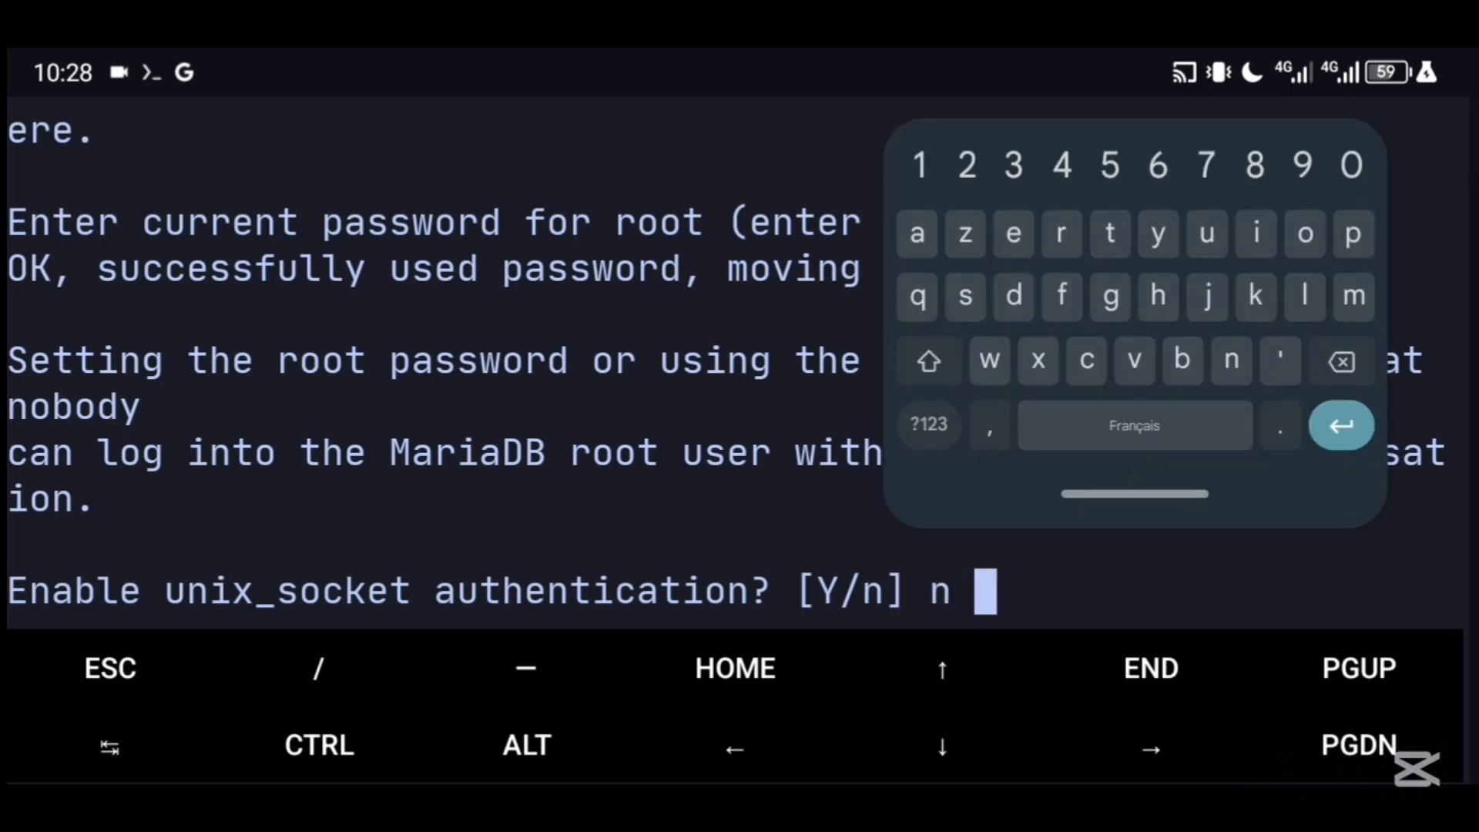
pyautogui.press('enter')
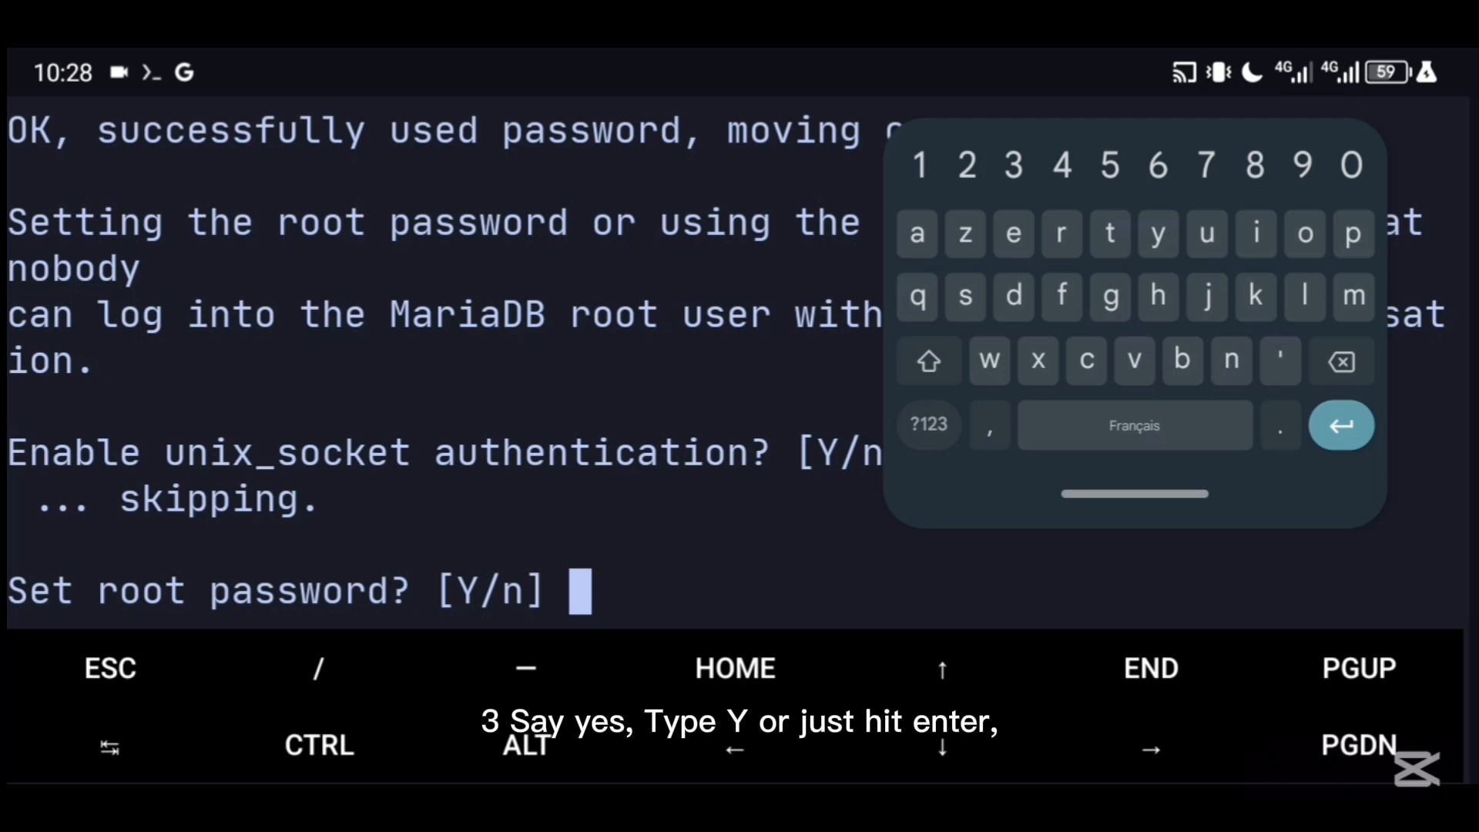
# - Answer Y to changing the root password and enter the new password twice
pyautogui.write('Y')
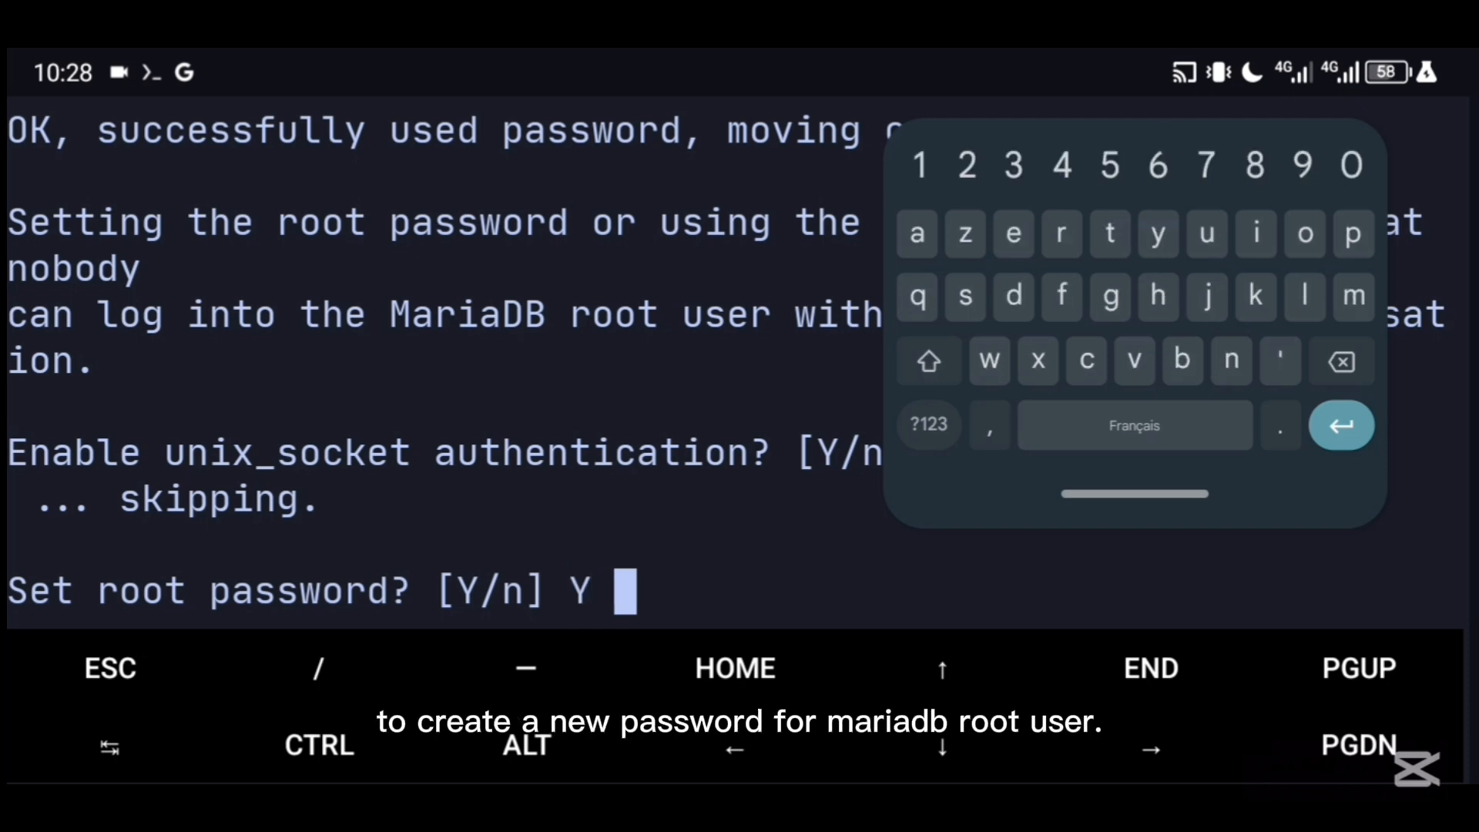
pyautogui.press('Return')
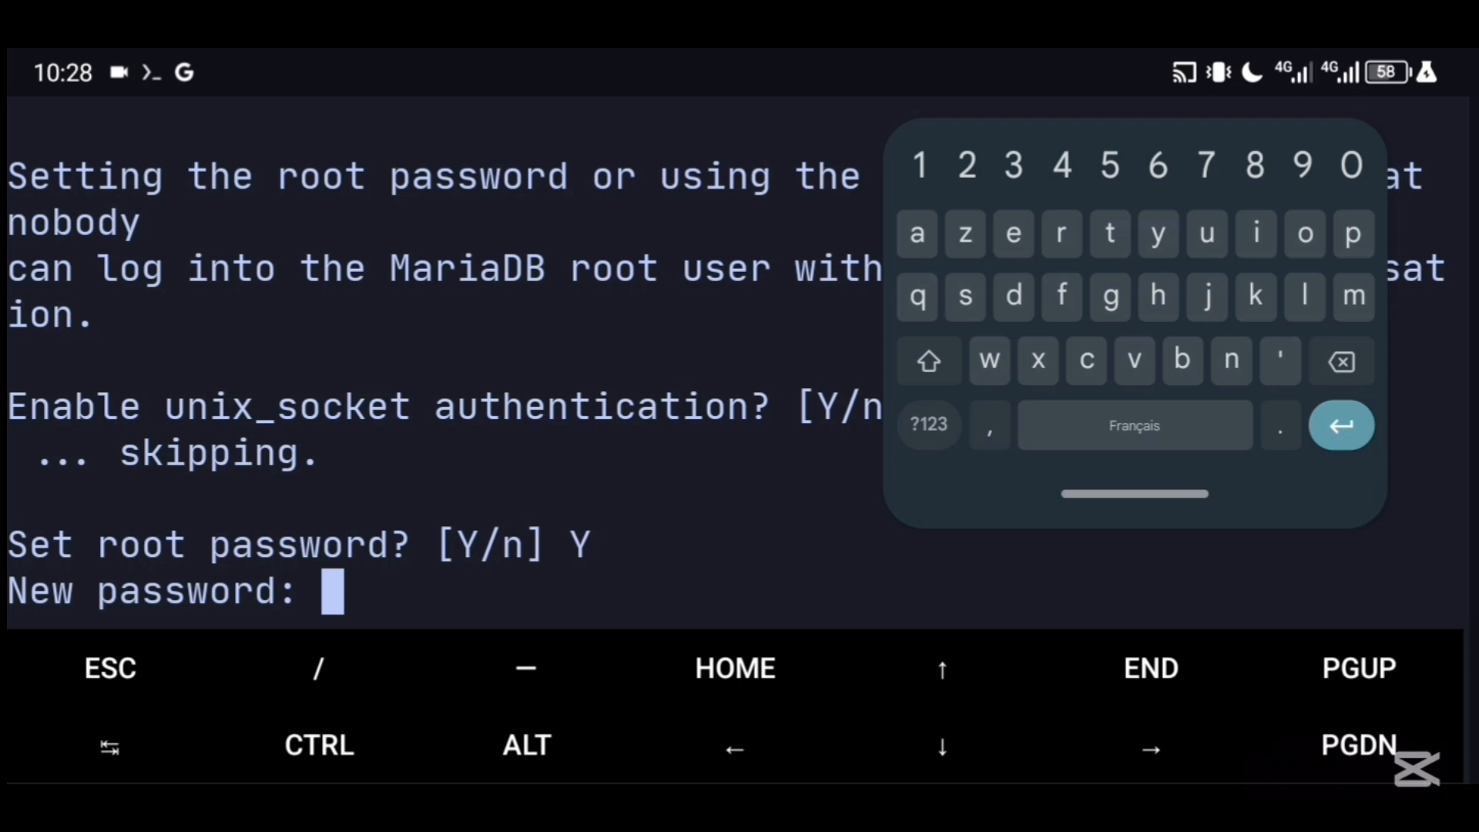
pyautogui.press('Return')
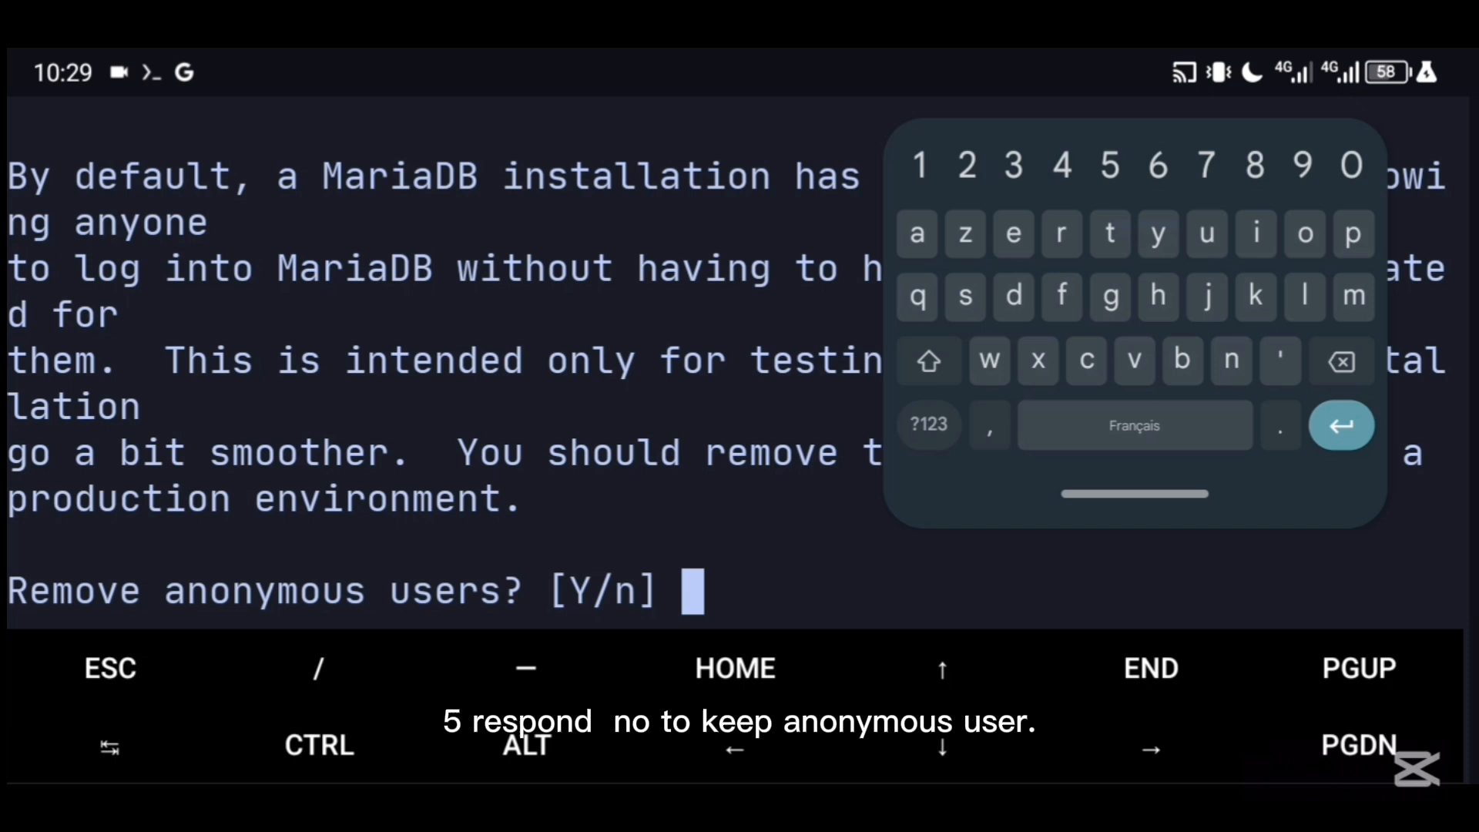
# - Answer n to the anonymous-user, remote-root and test-database prompts, then Y to reload privileges
pyautogui.write('n')
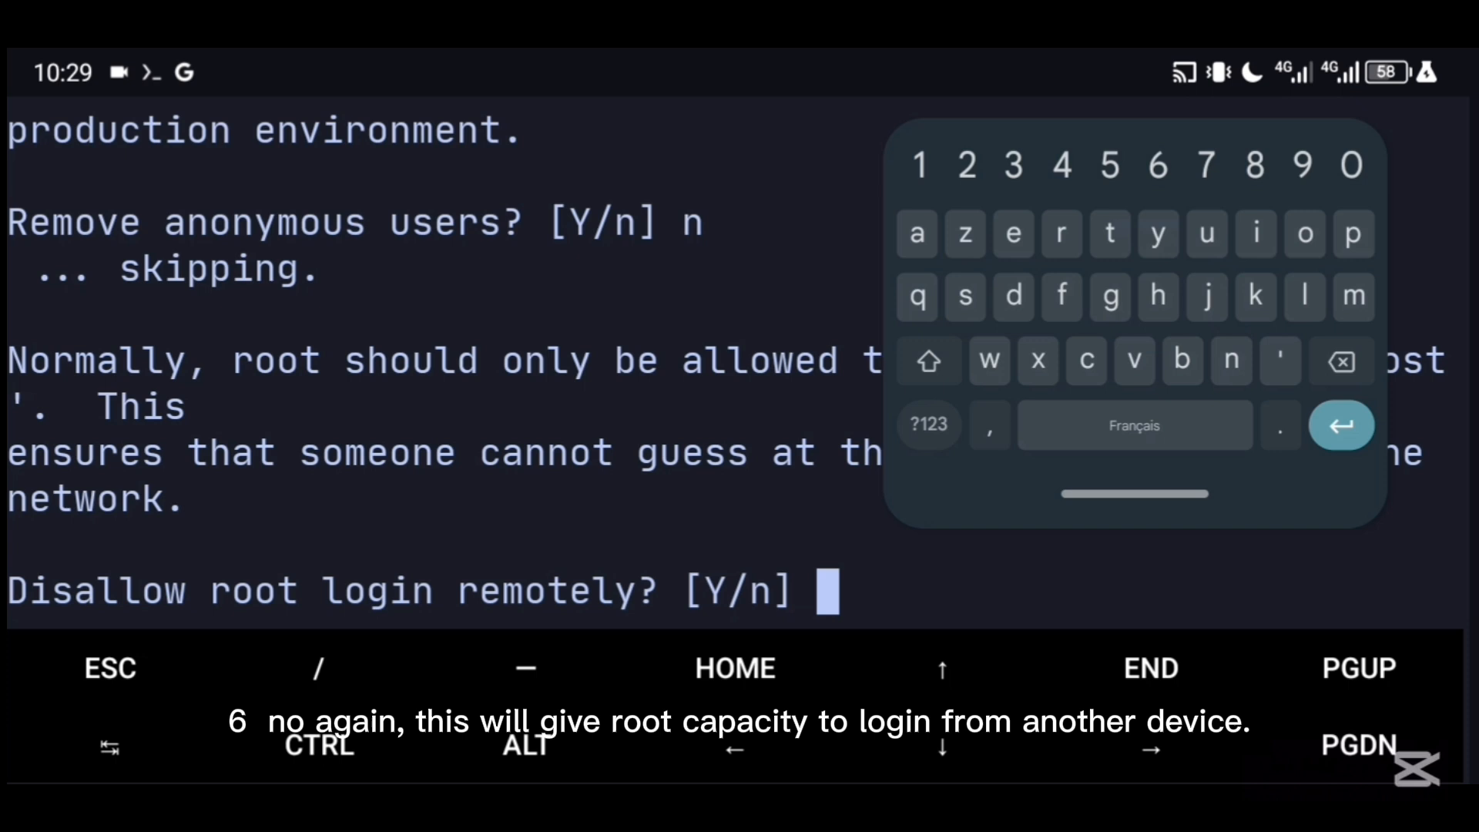
pyautogui.write('n')
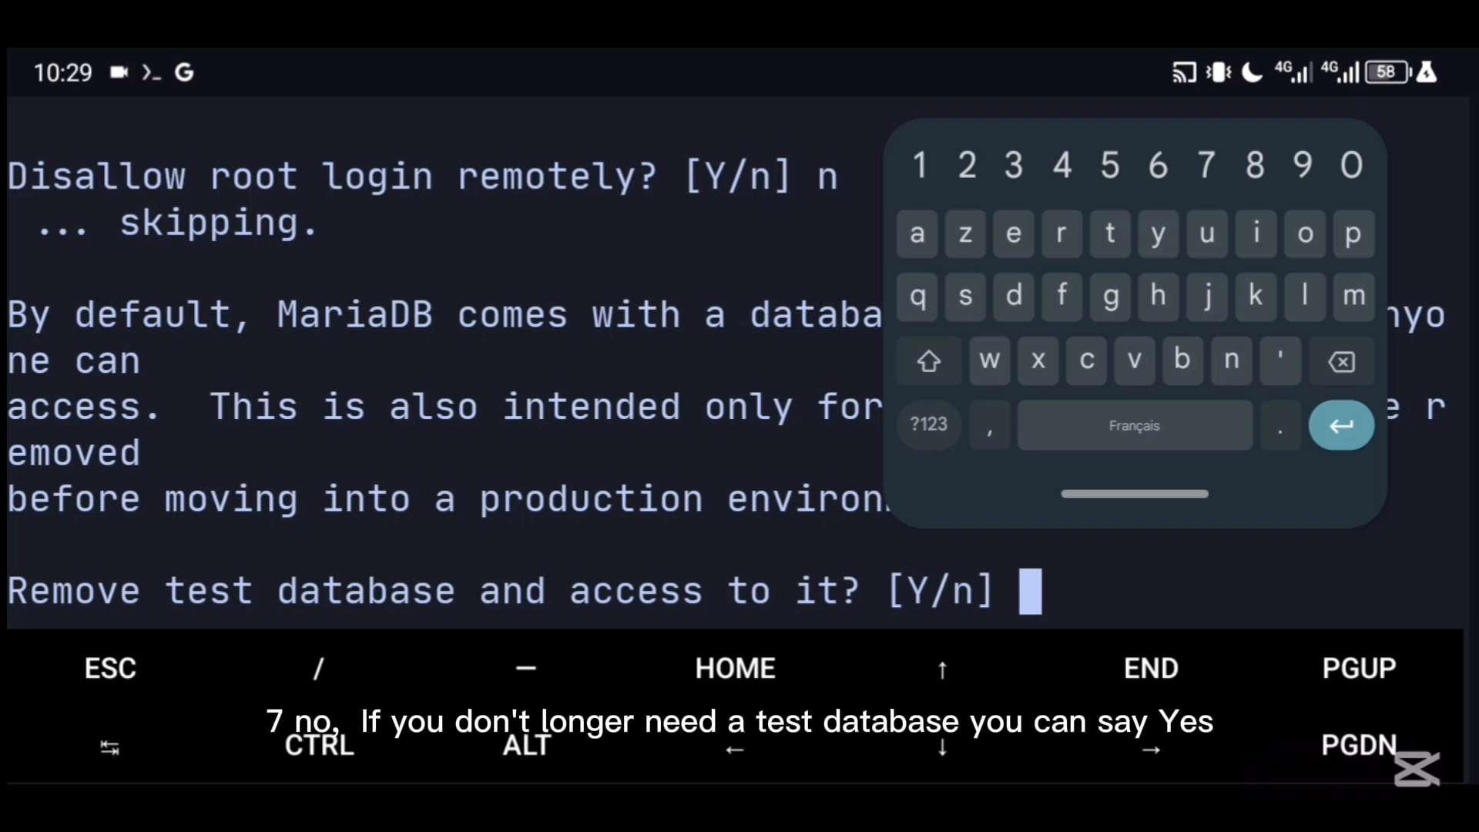
pyautogui.write('n')
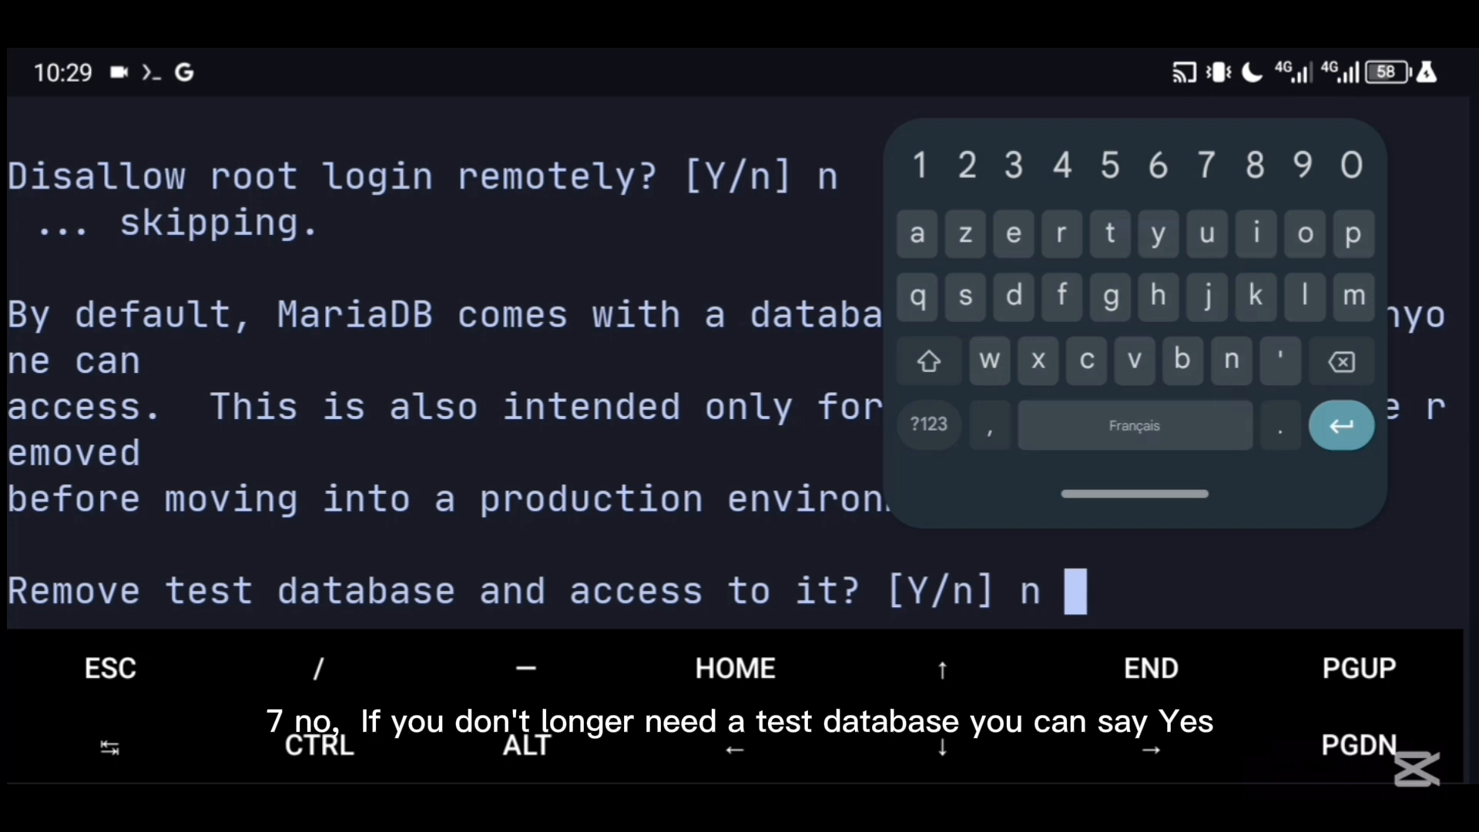
pyautogui.press('Return')
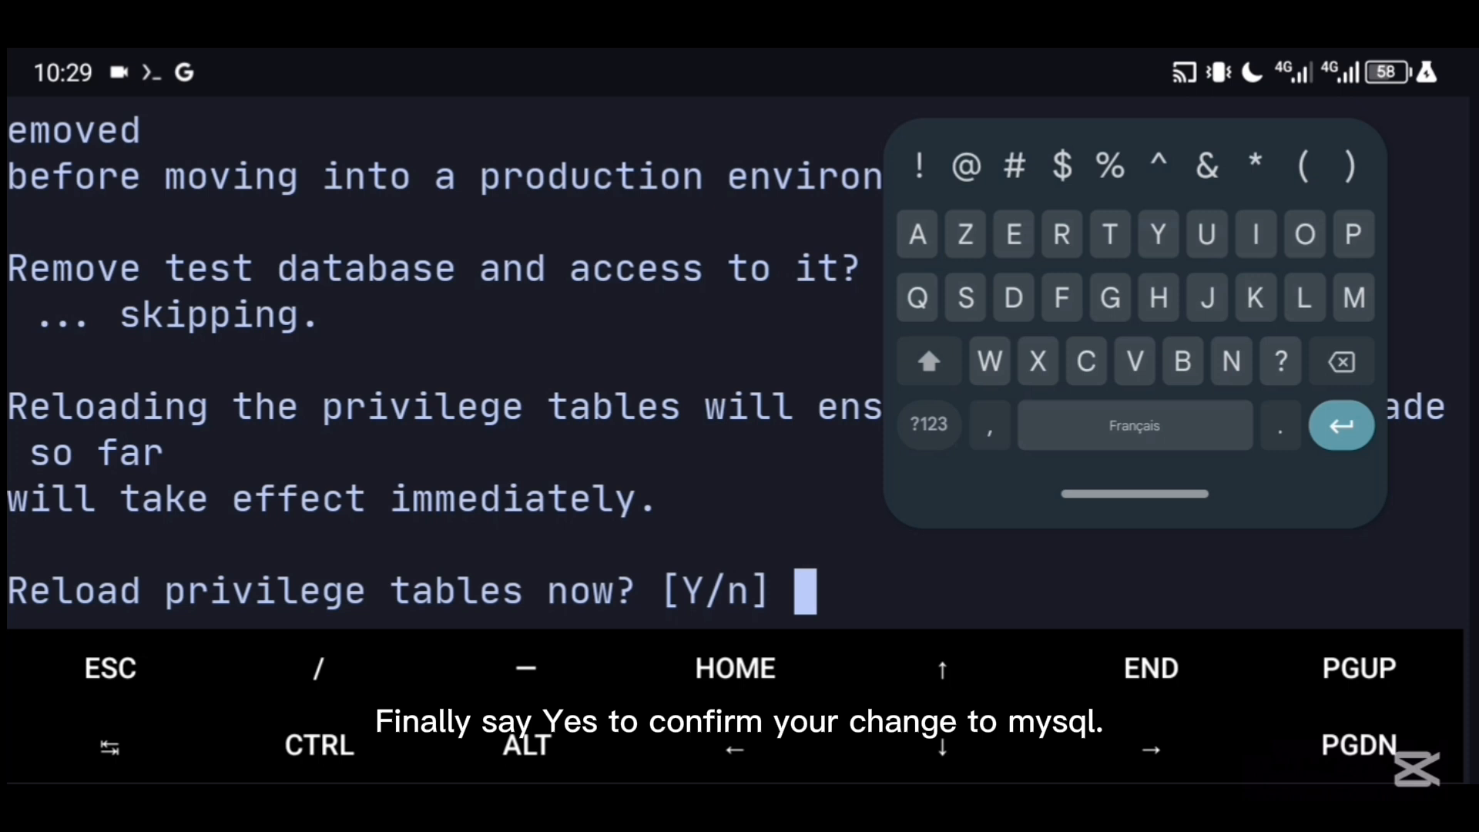
pyautogui.write('Y')
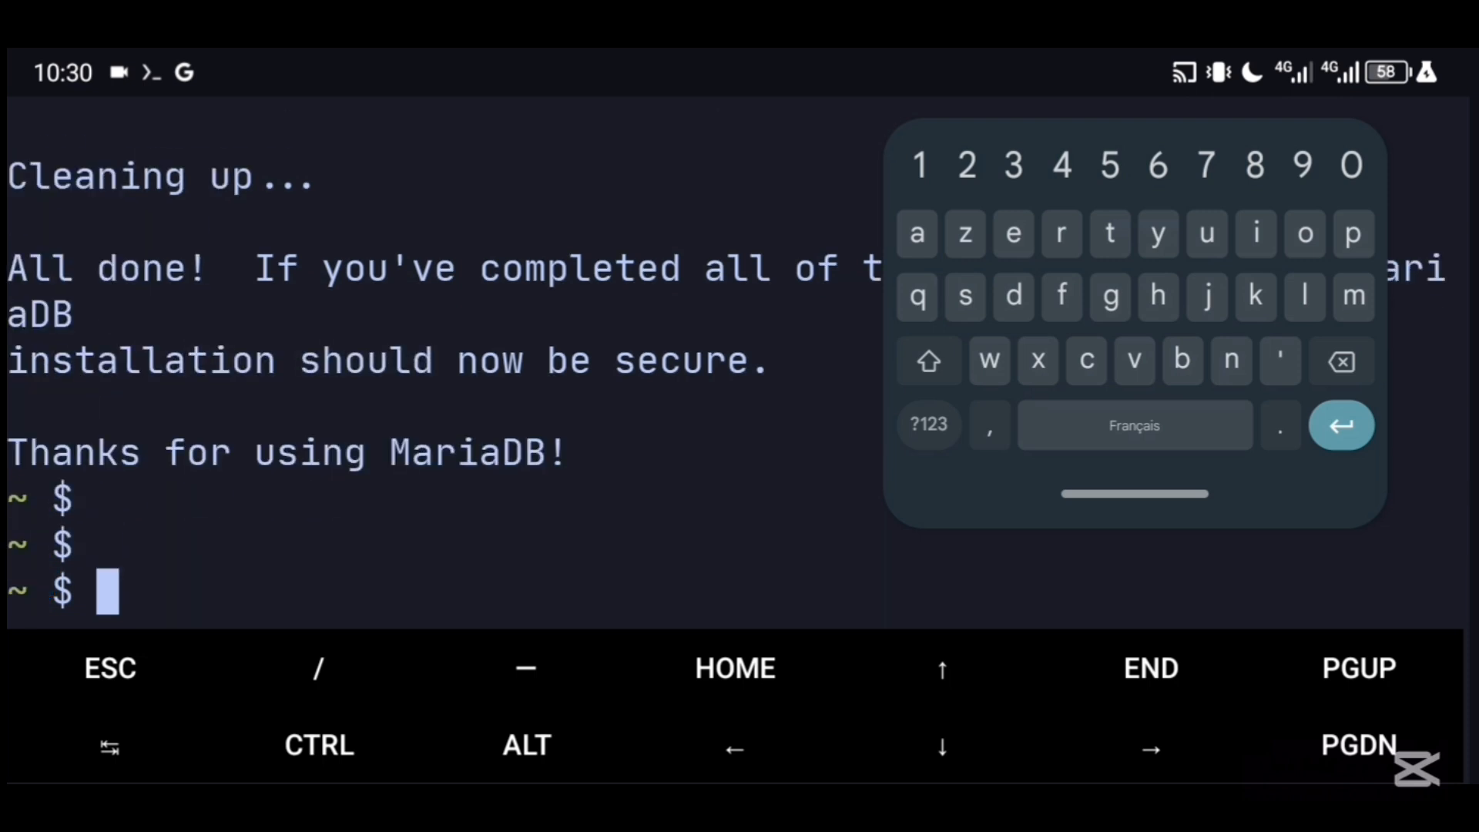
pyautogui.click(319, 745)
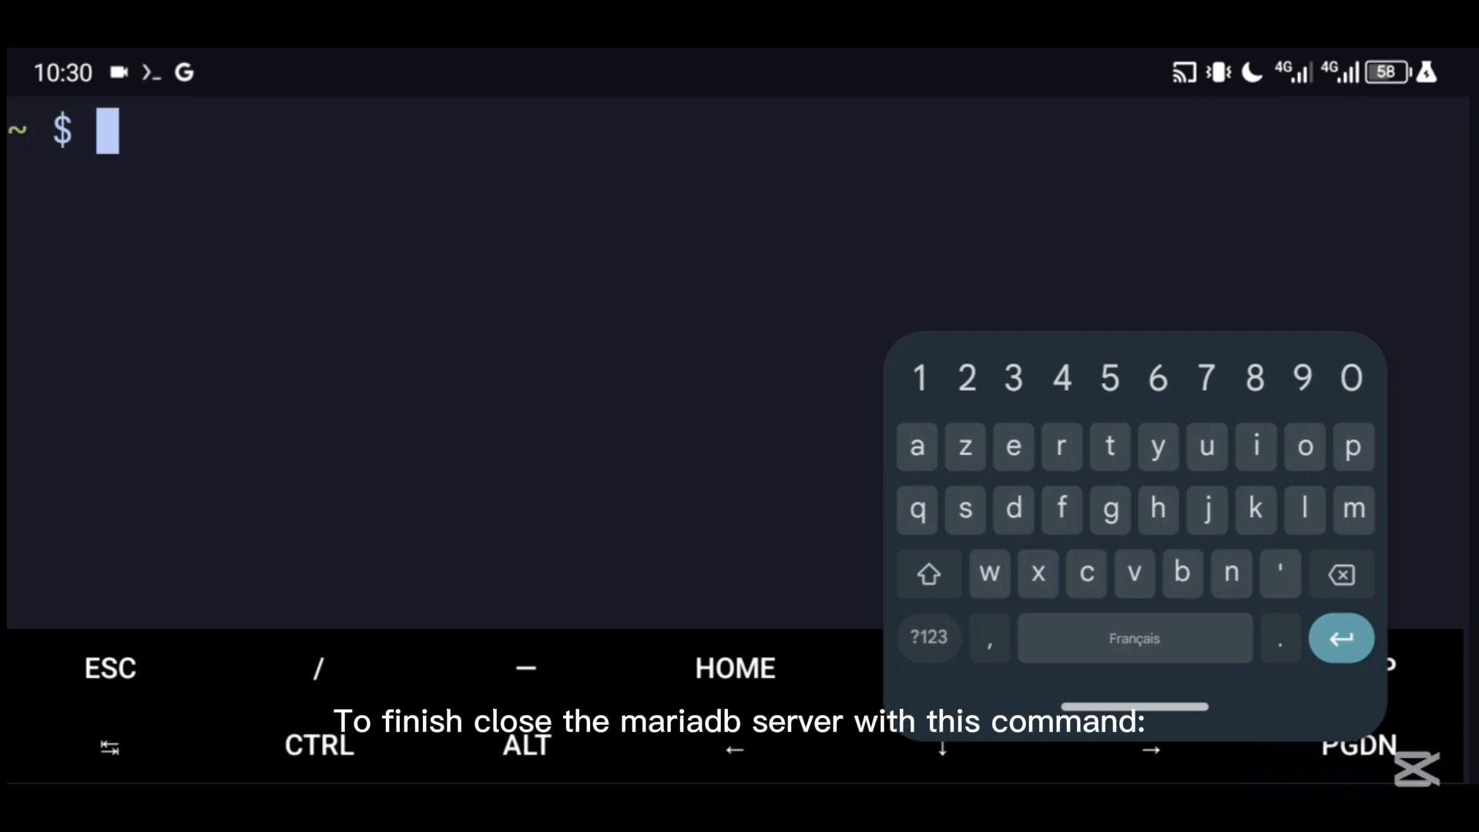
# - Stop the MariaDB server with 'killall mysql'
pyautogui.press('Return')
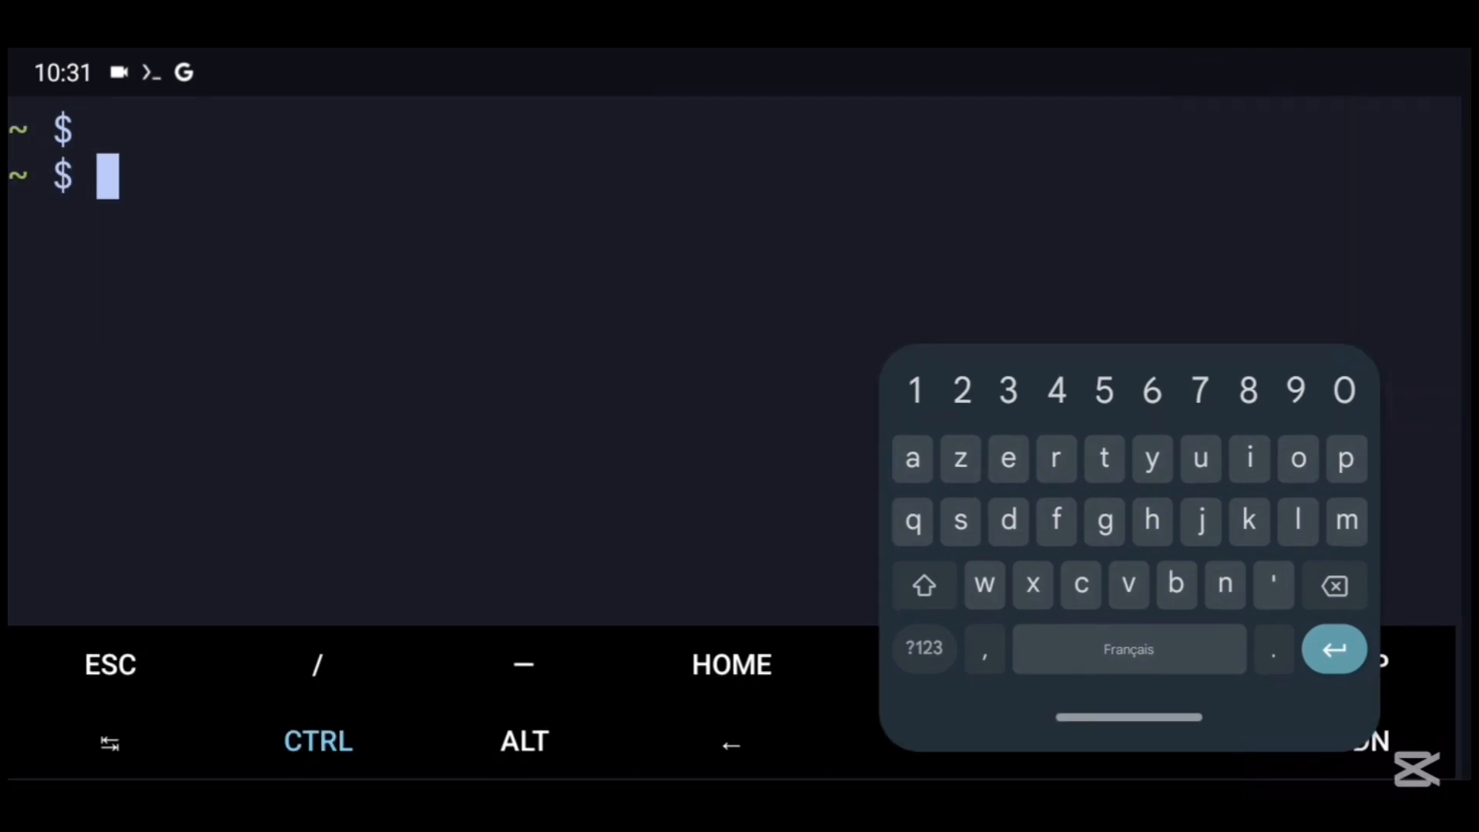
pyautogui.write('kill')
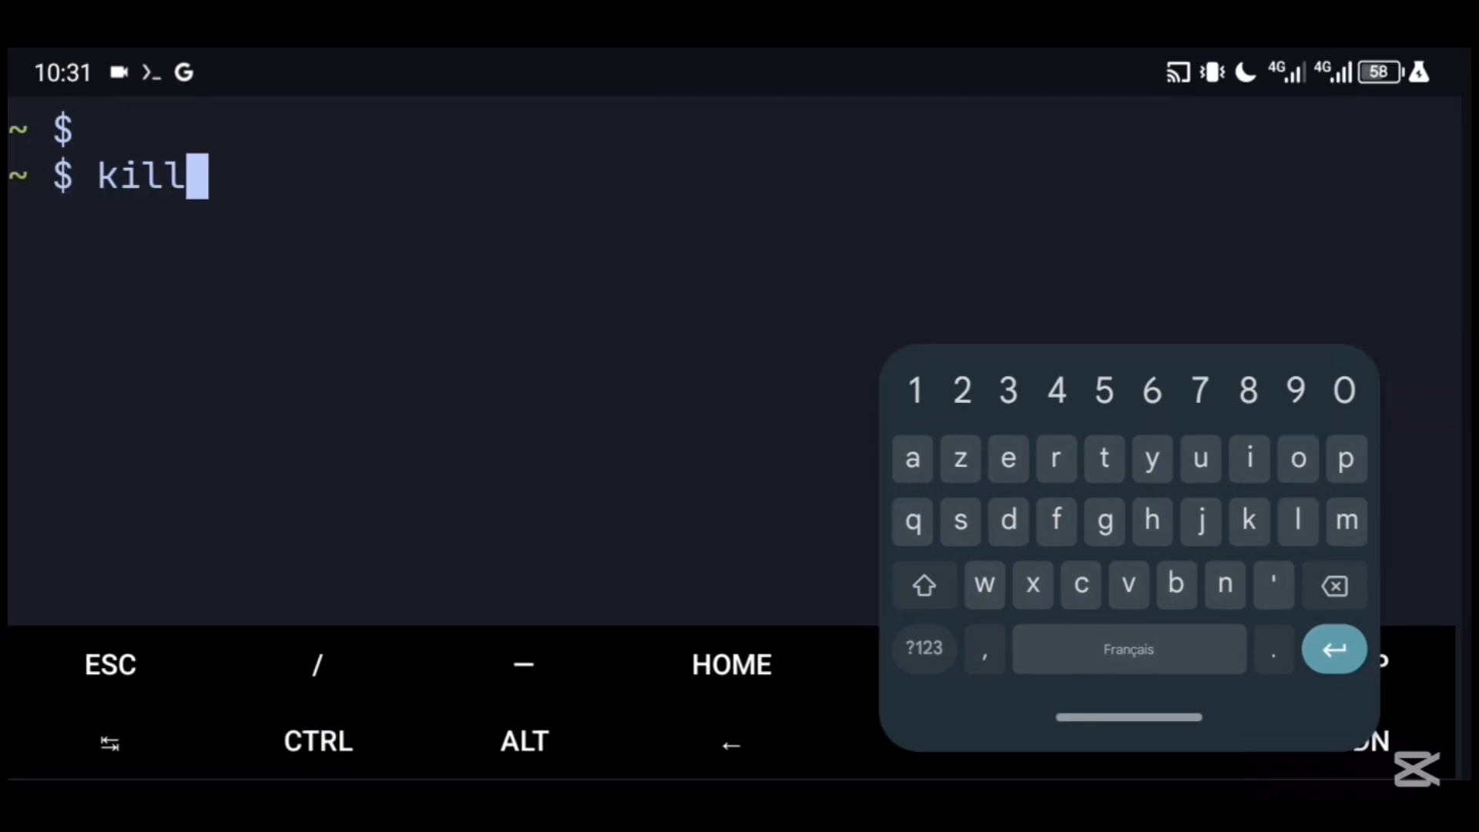
pyautogui.write('all mysql')
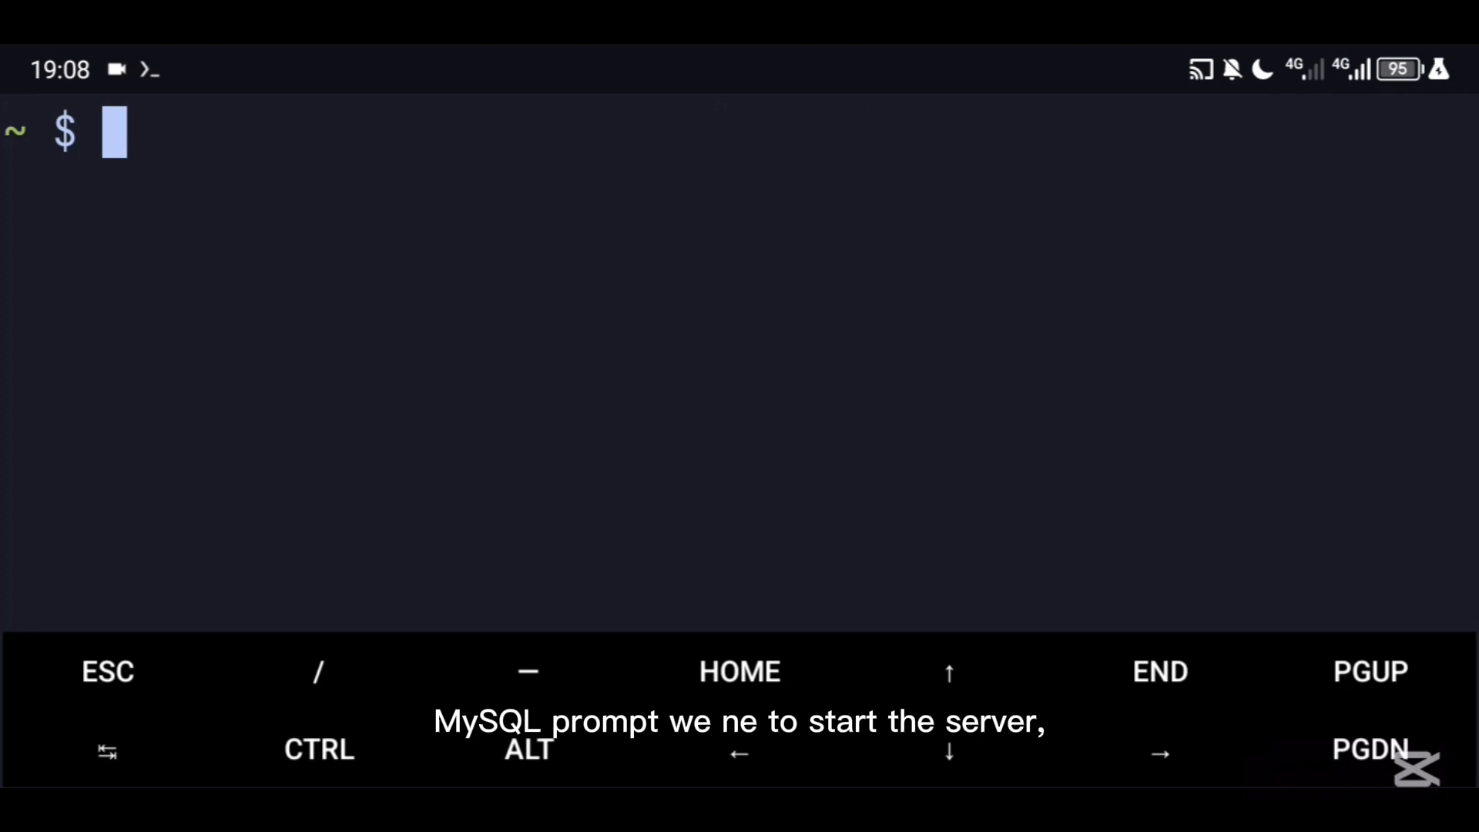
# - Start mariadbd in the background with '--safe-user=root' until it is ready for connections
pyautogui.write('mariadbd')
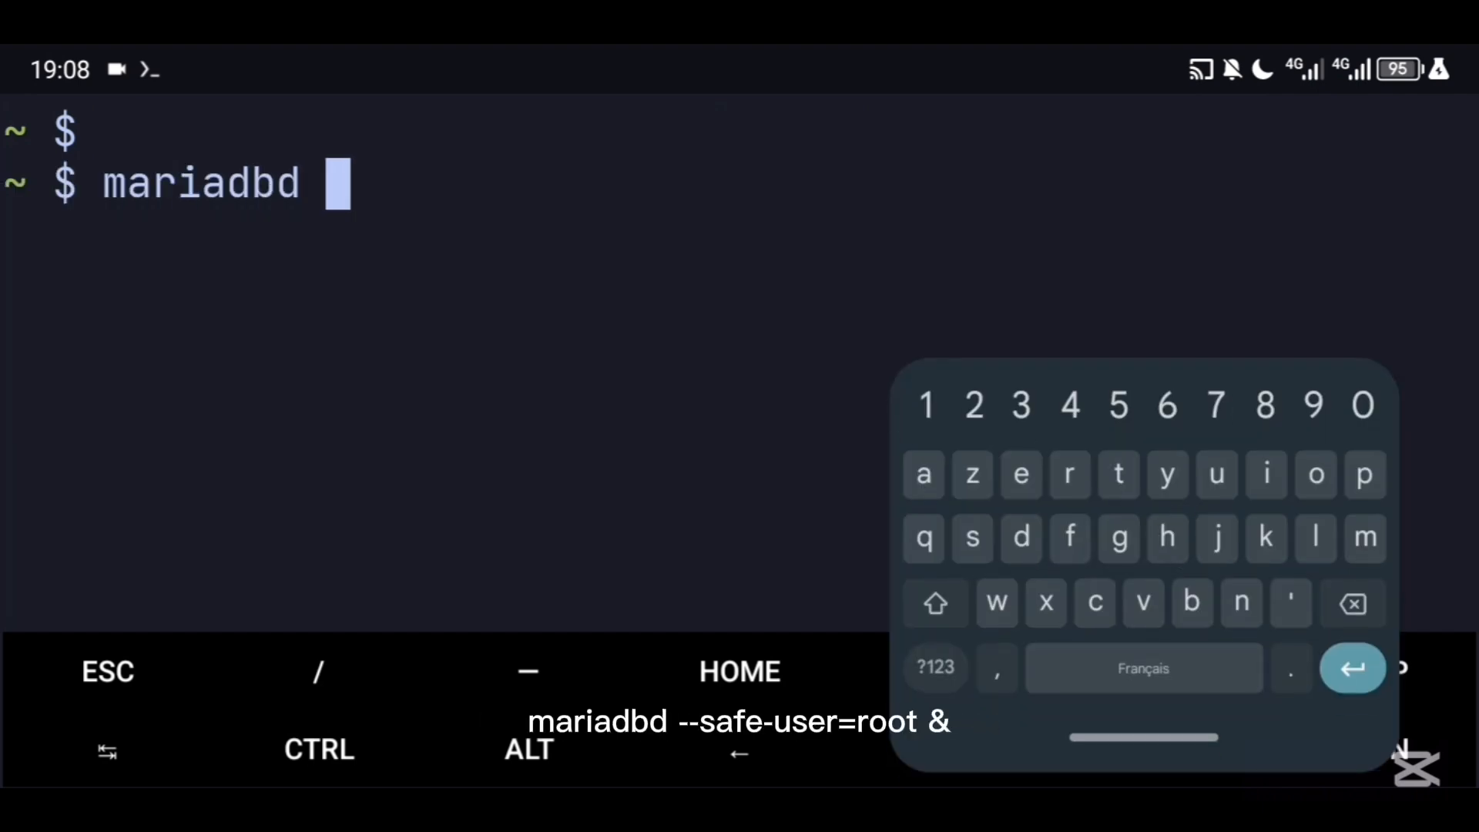
pyautogui.write('--safe-u')
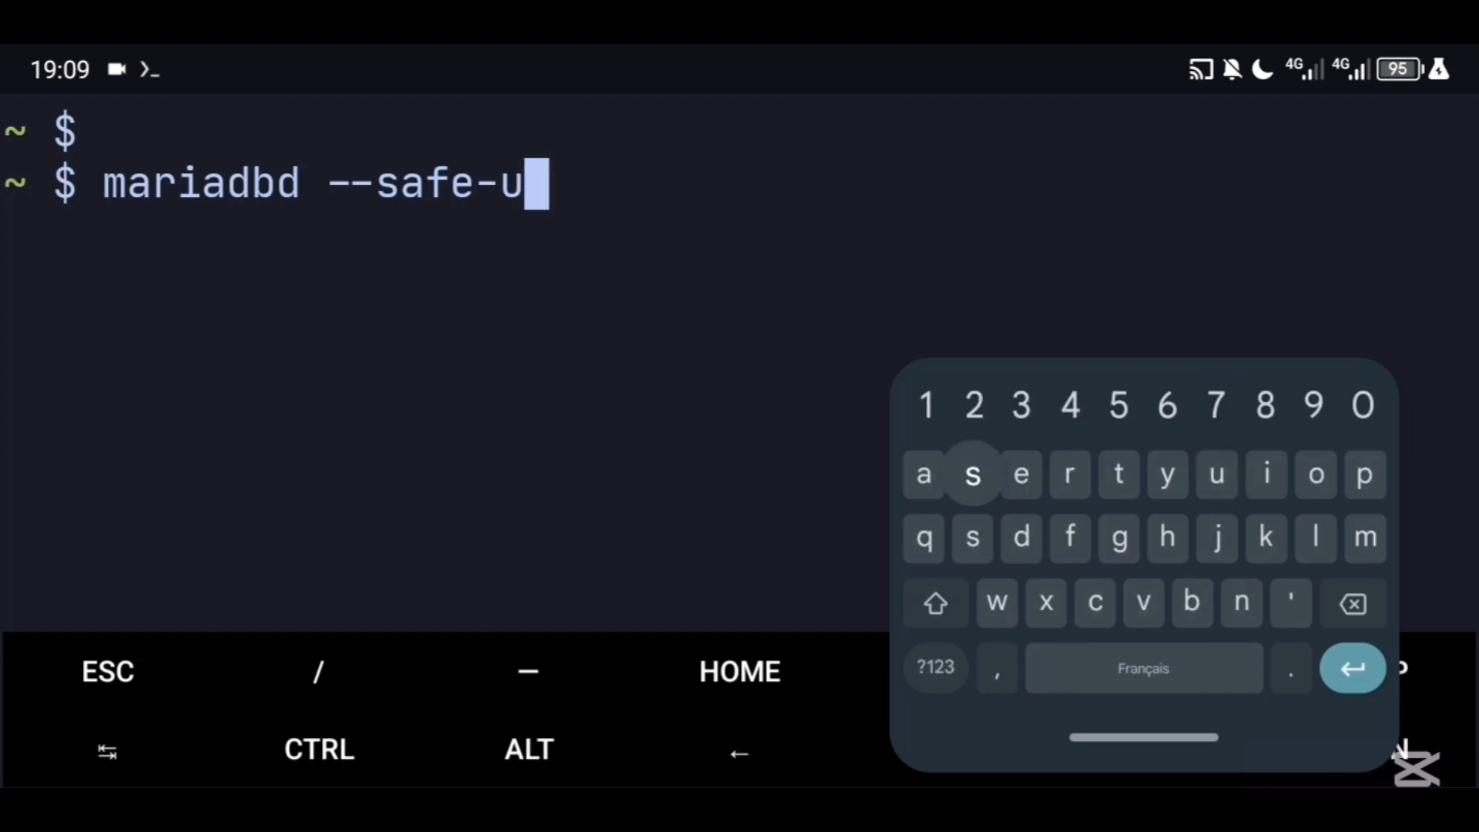
pyautogui.write('ser=root')
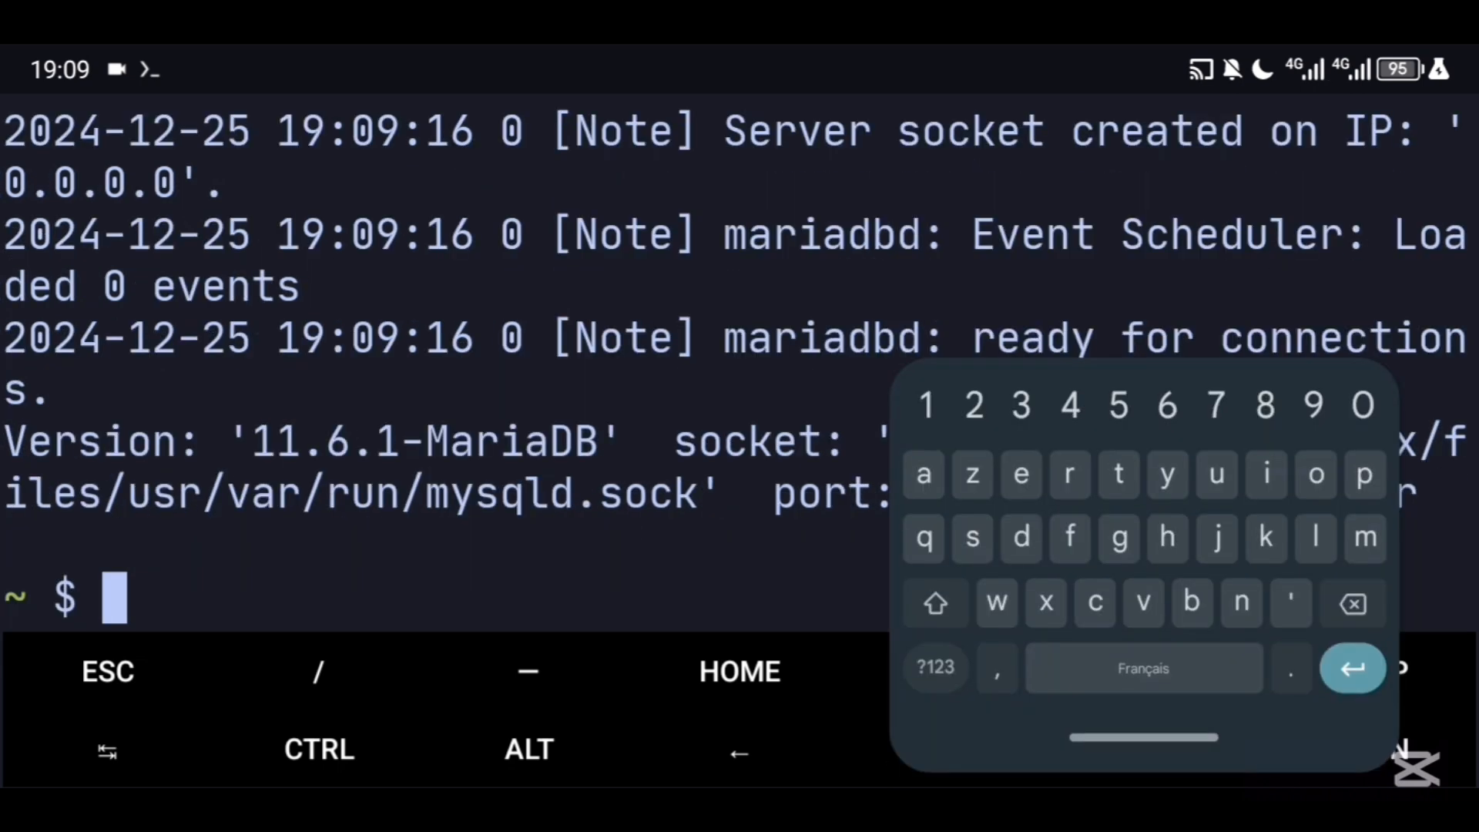
pyautogui.write('maria')
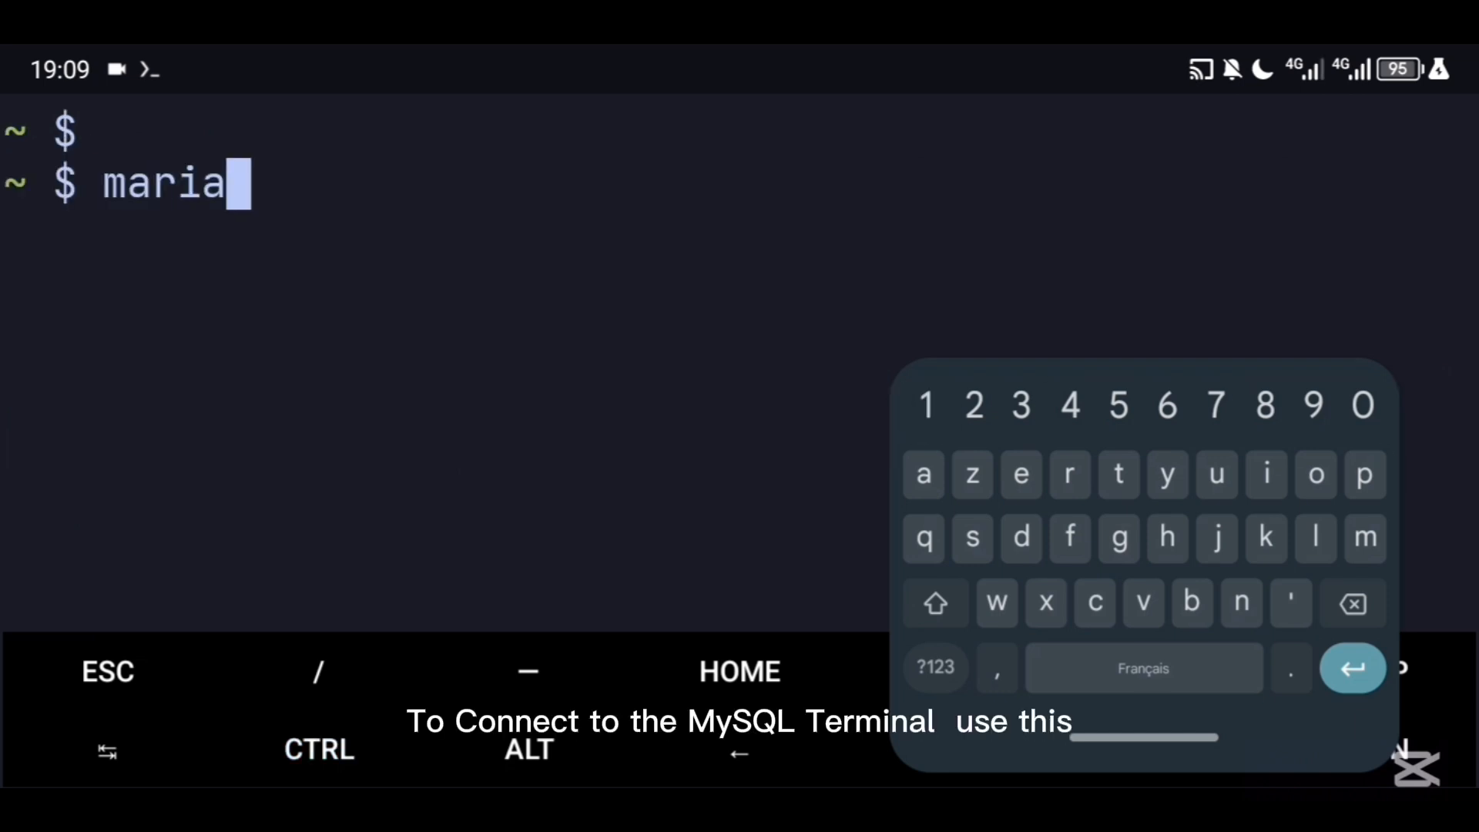
# - Log in with 'mariadb --user=root -p' using the root password set earlier
pyautogui.write('db --user=root')
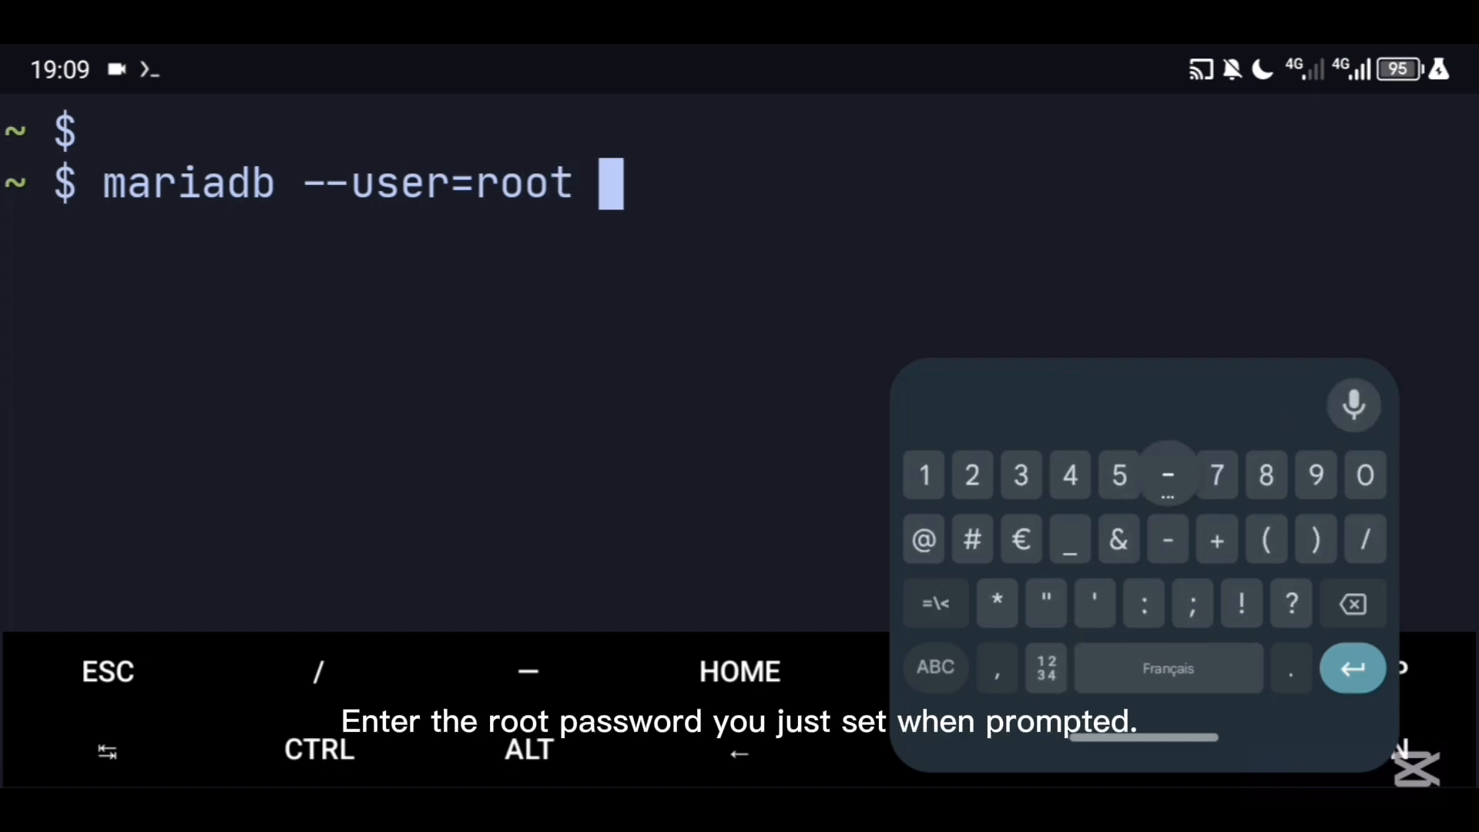
pyautogui.write('-p')
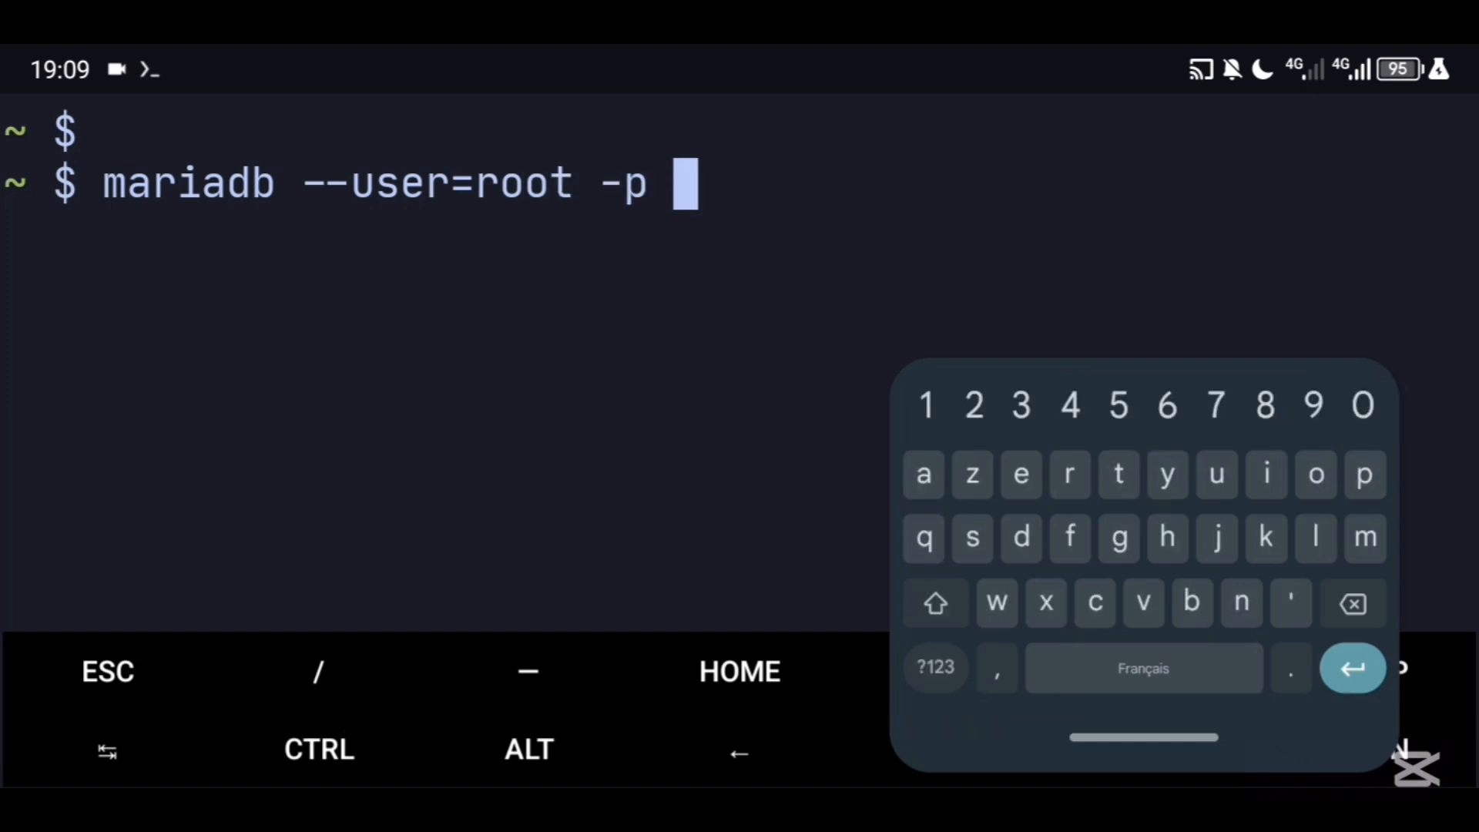
pyautogui.press('Enter')
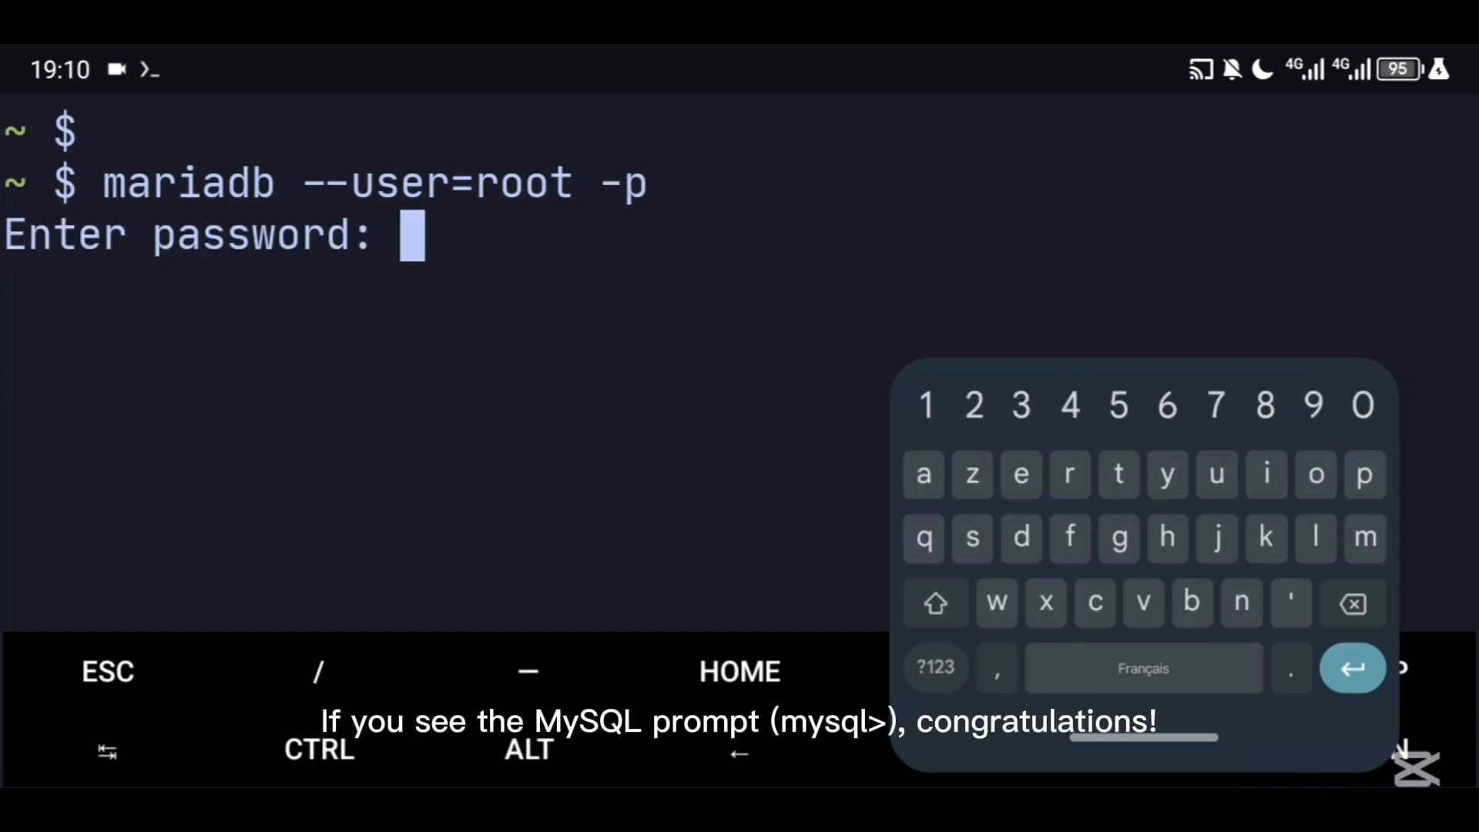
pyautogui.press('Return')
pyautogui.write('SHO')
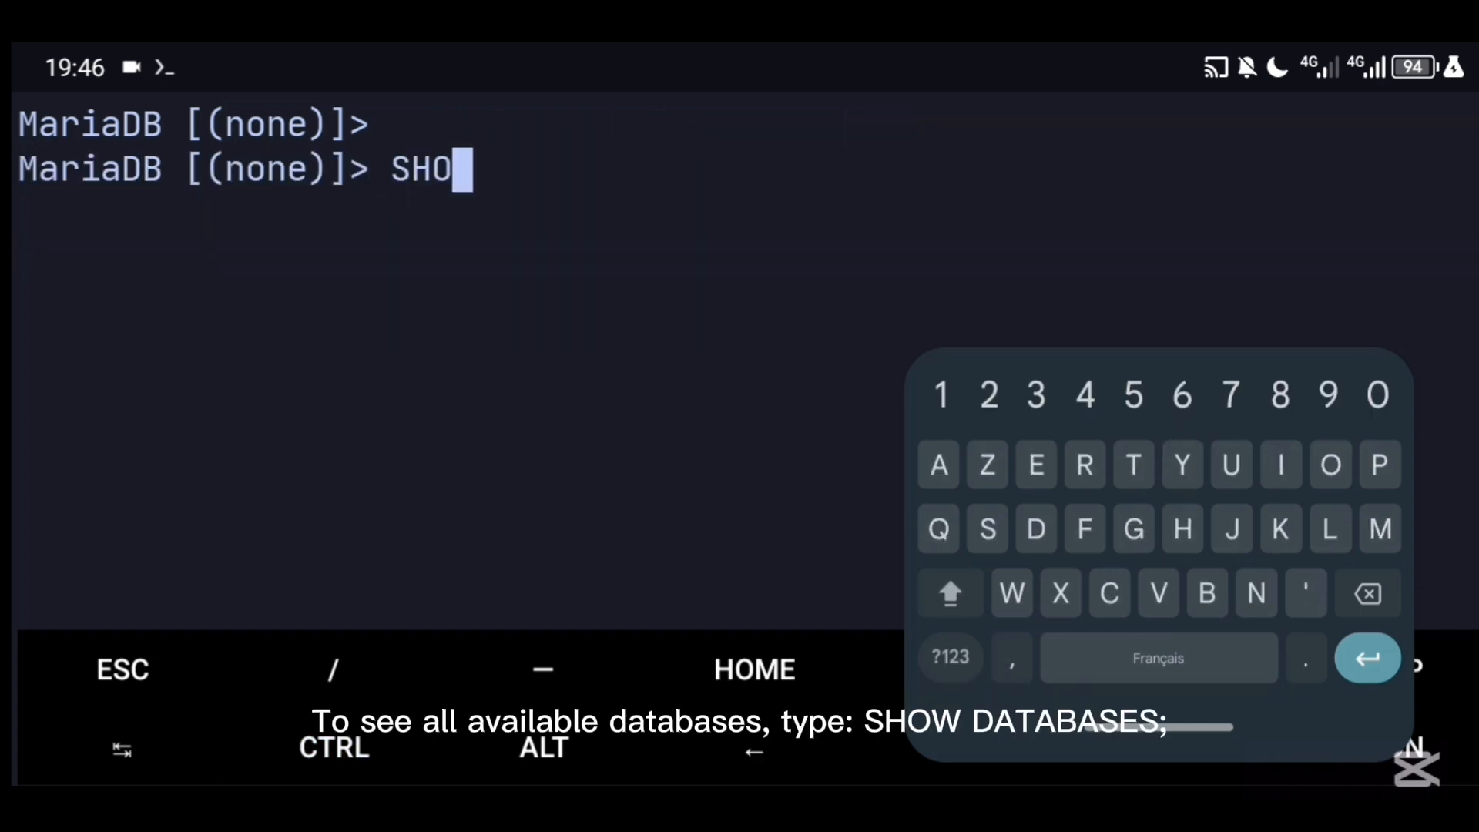
# - List databases with SHOW DATABASES and switch to the school database with USE school
pyautogui.press('Enter')
pyautogui.write('USE')
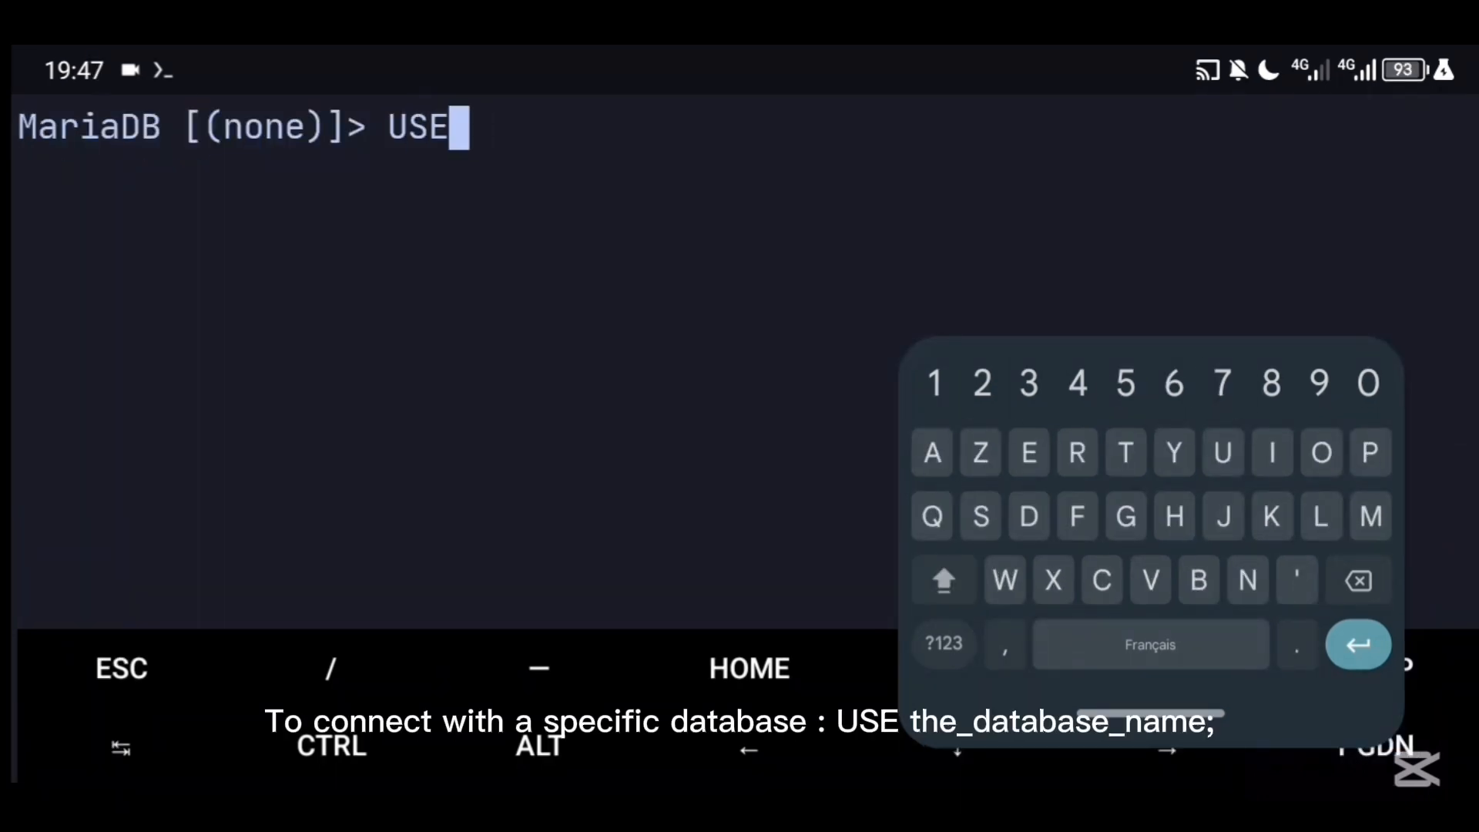
pyautogui.write('school;')
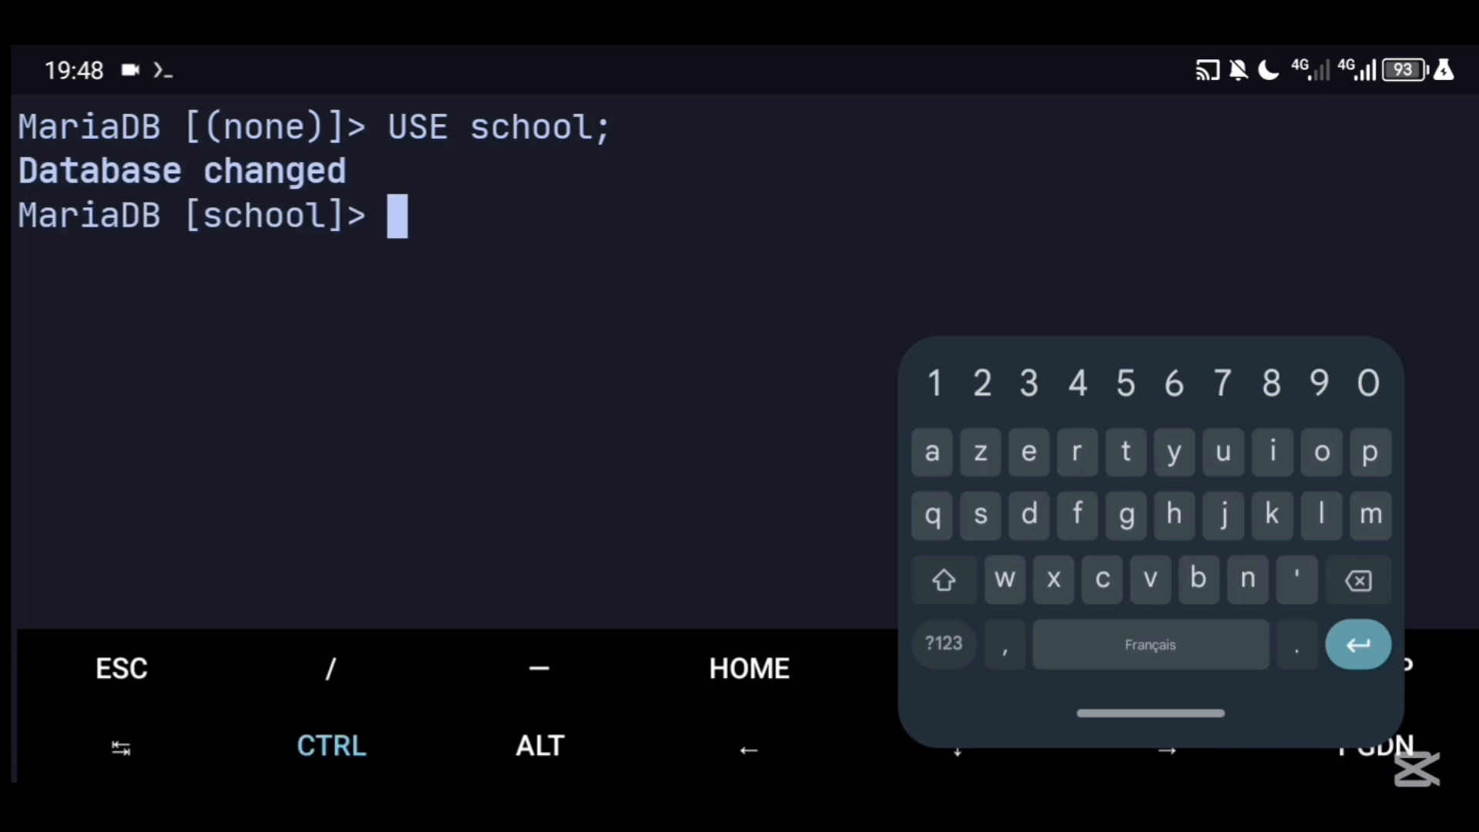
pyautogui.write('CREATE TABLE')
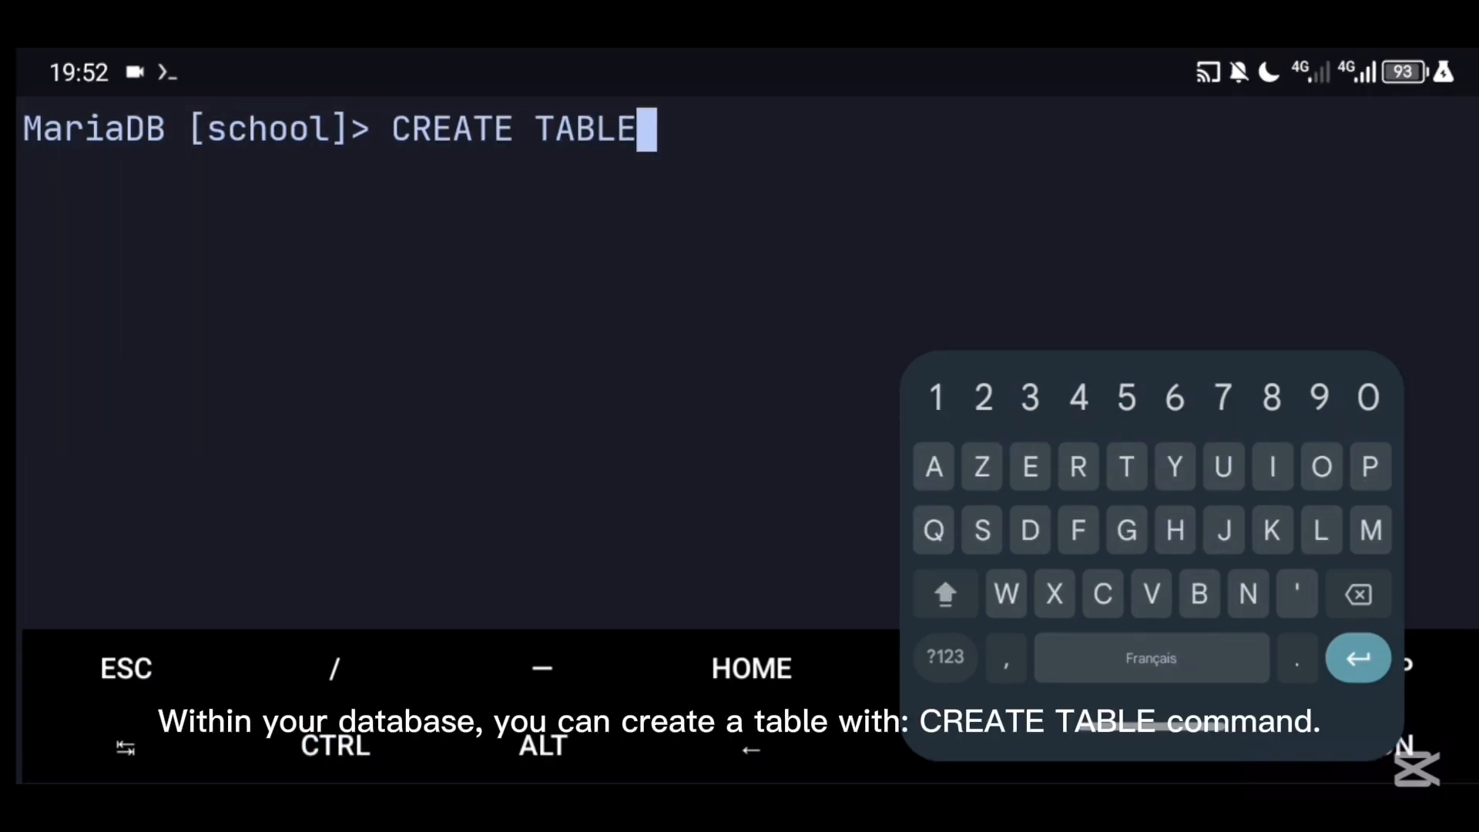
# - Create the pupil table with auto-increment id primary key, fullname VARCHAR(200) and age INT, then list tables
pyautogui.write('pupil (id INT AUTO_INC')
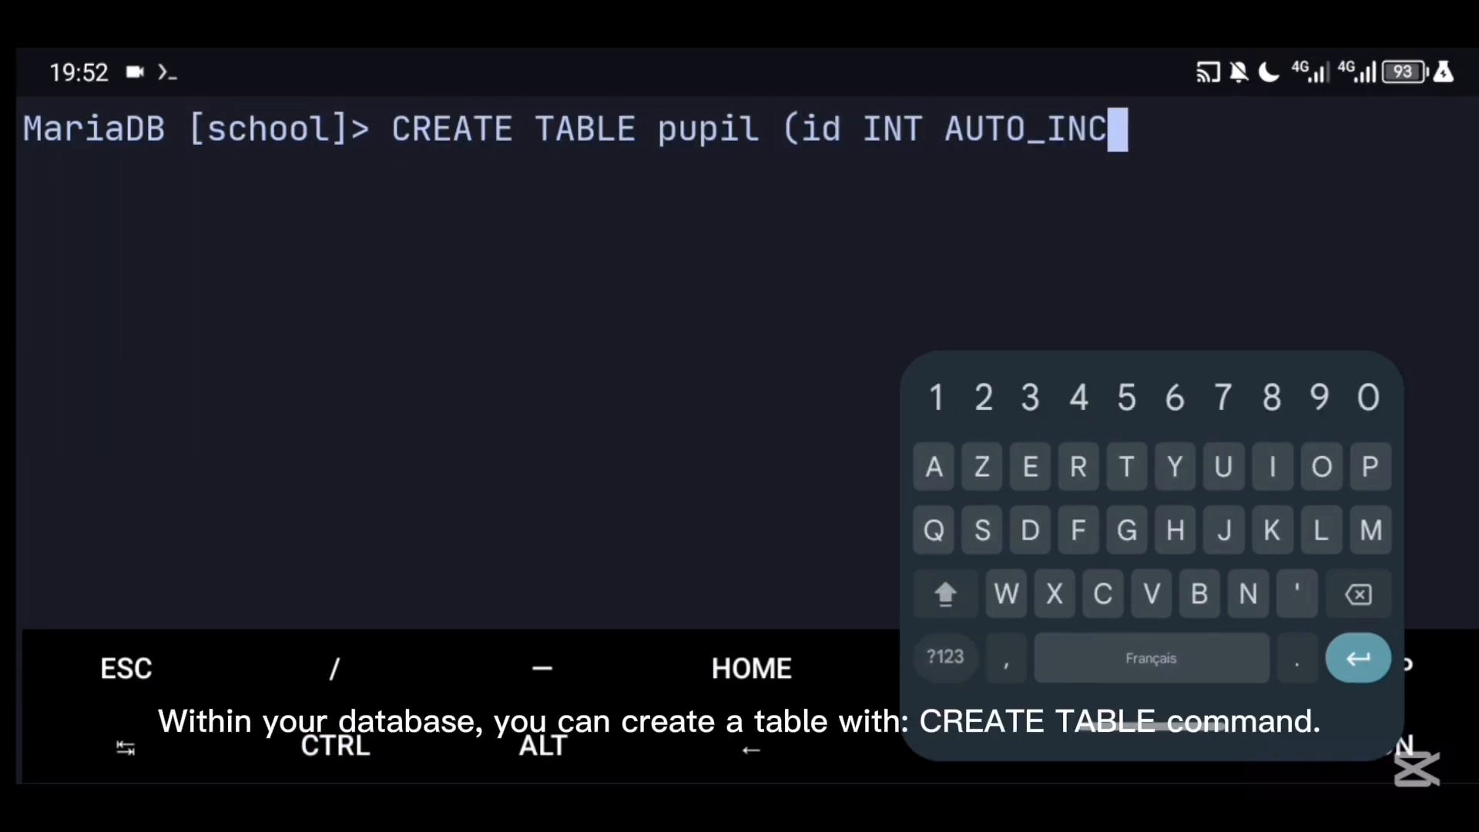
pyautogui.write('REMENT, fullname VARCHAR(200), age INT(100), PRIMARY KEY(id));')
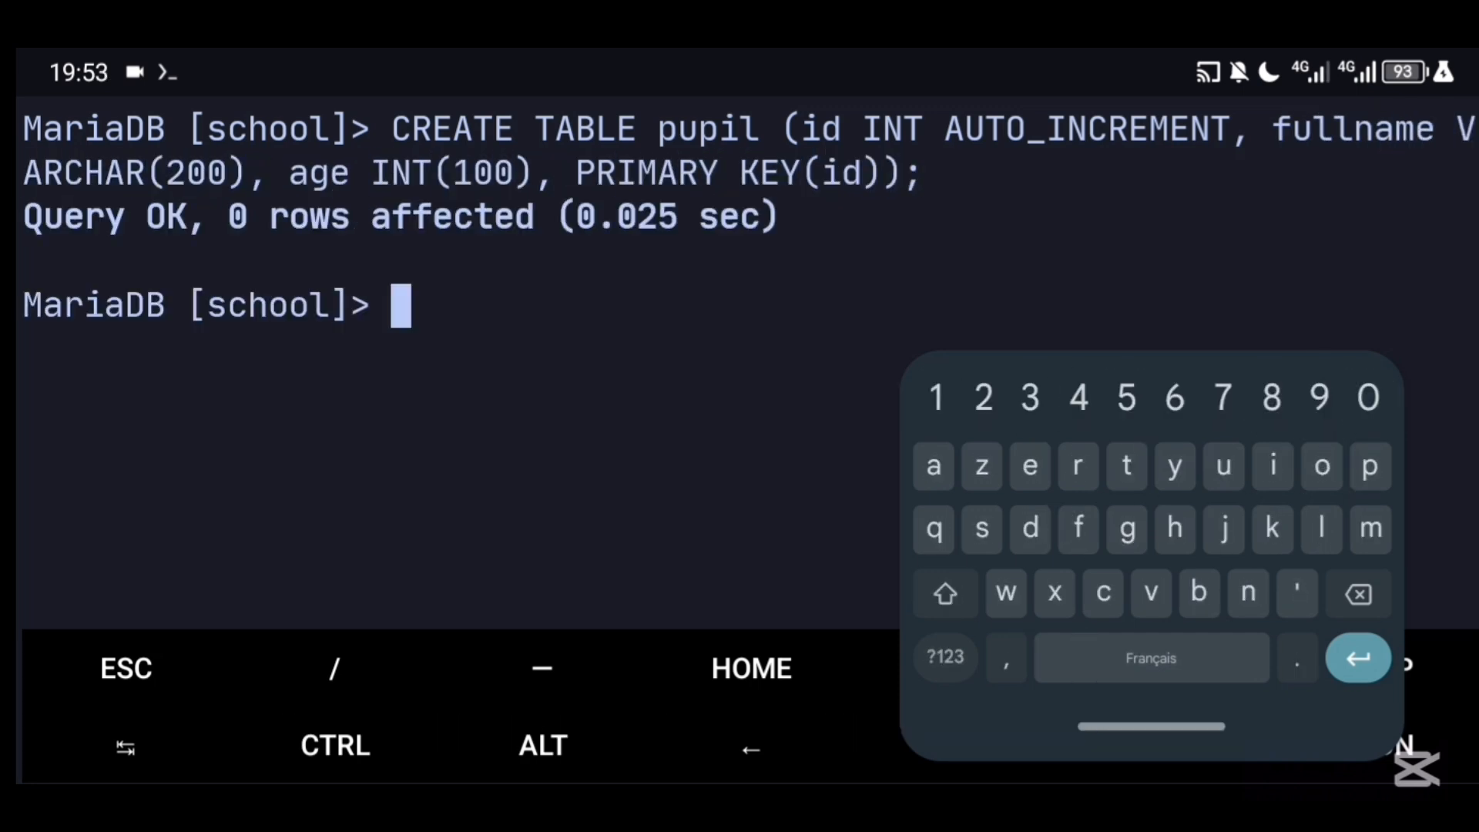
pyautogui.write('SHOW TABLES')
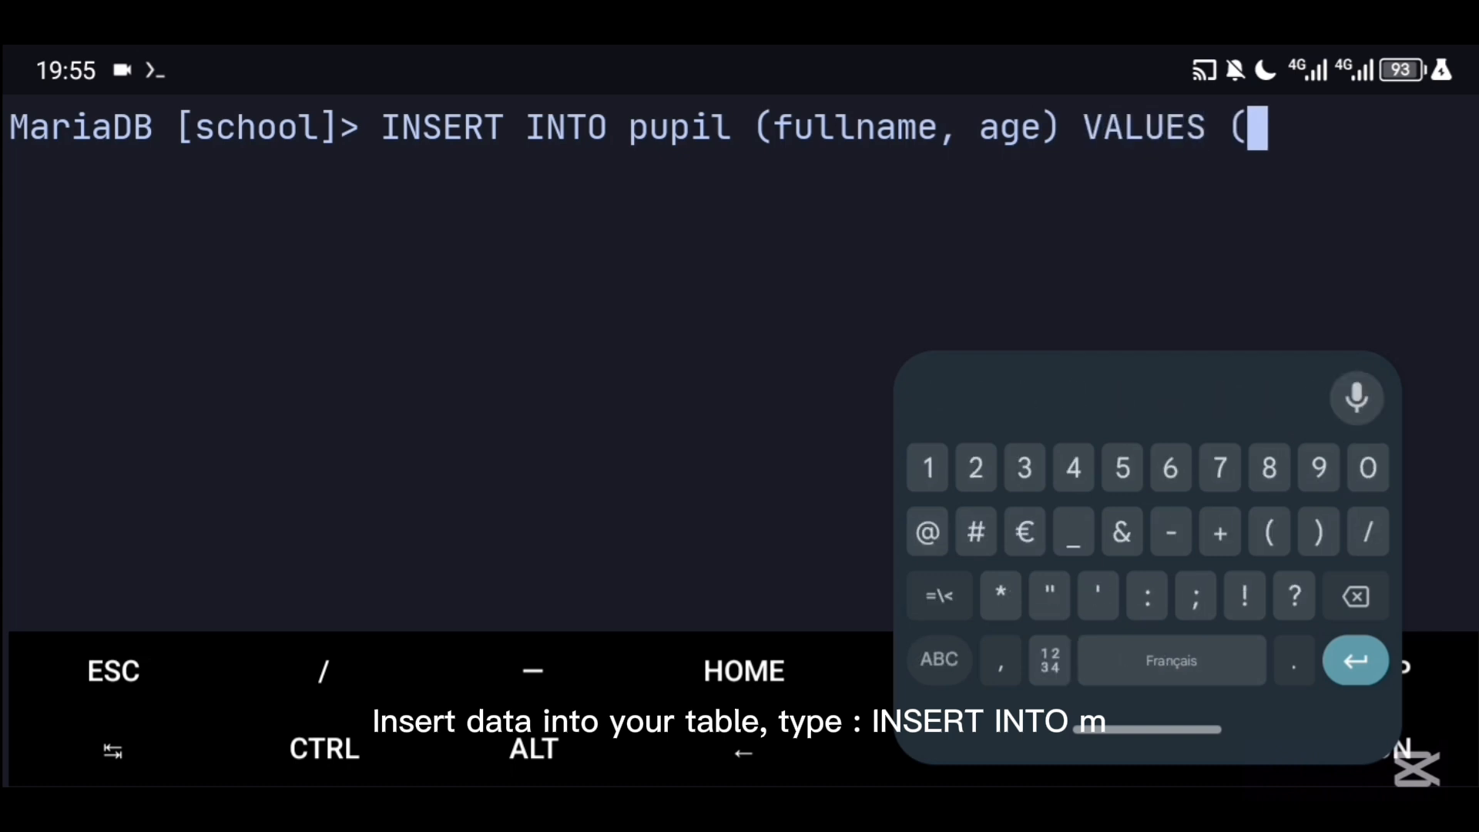
pyautogui.write('"TYLER Saint')
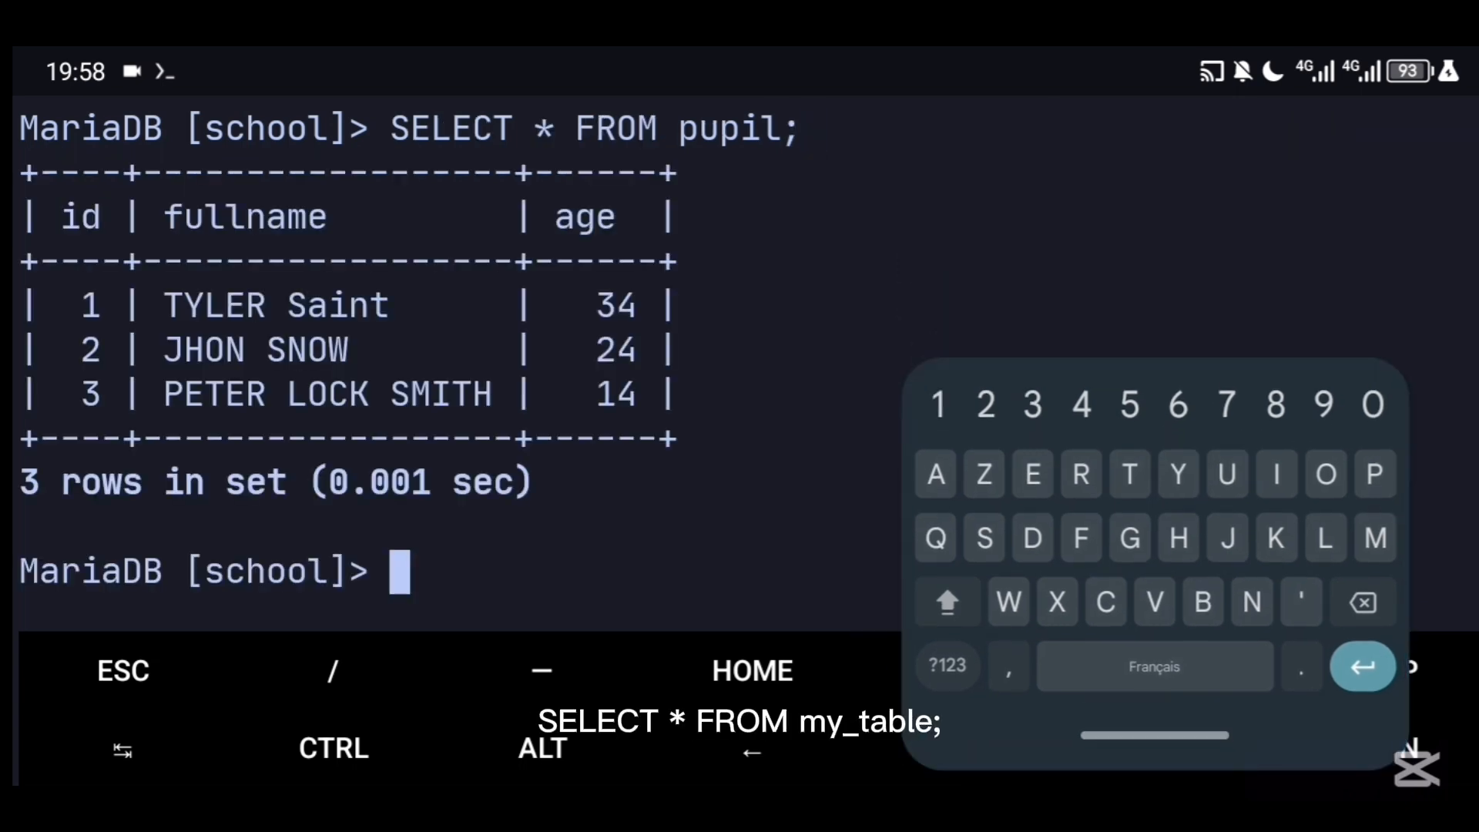
pyautogui.click(1434, 749)
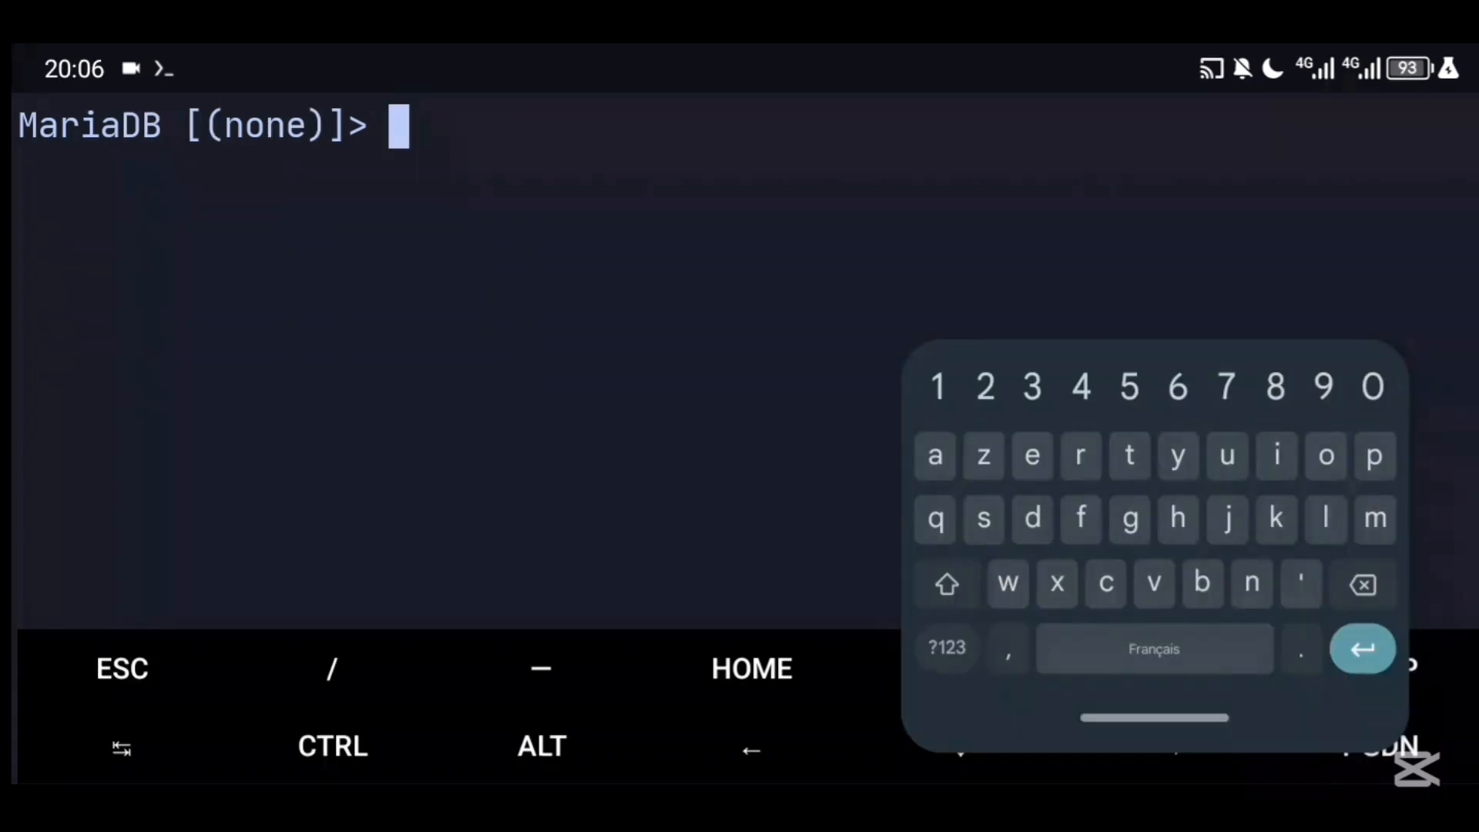
pyautogui.write('e')
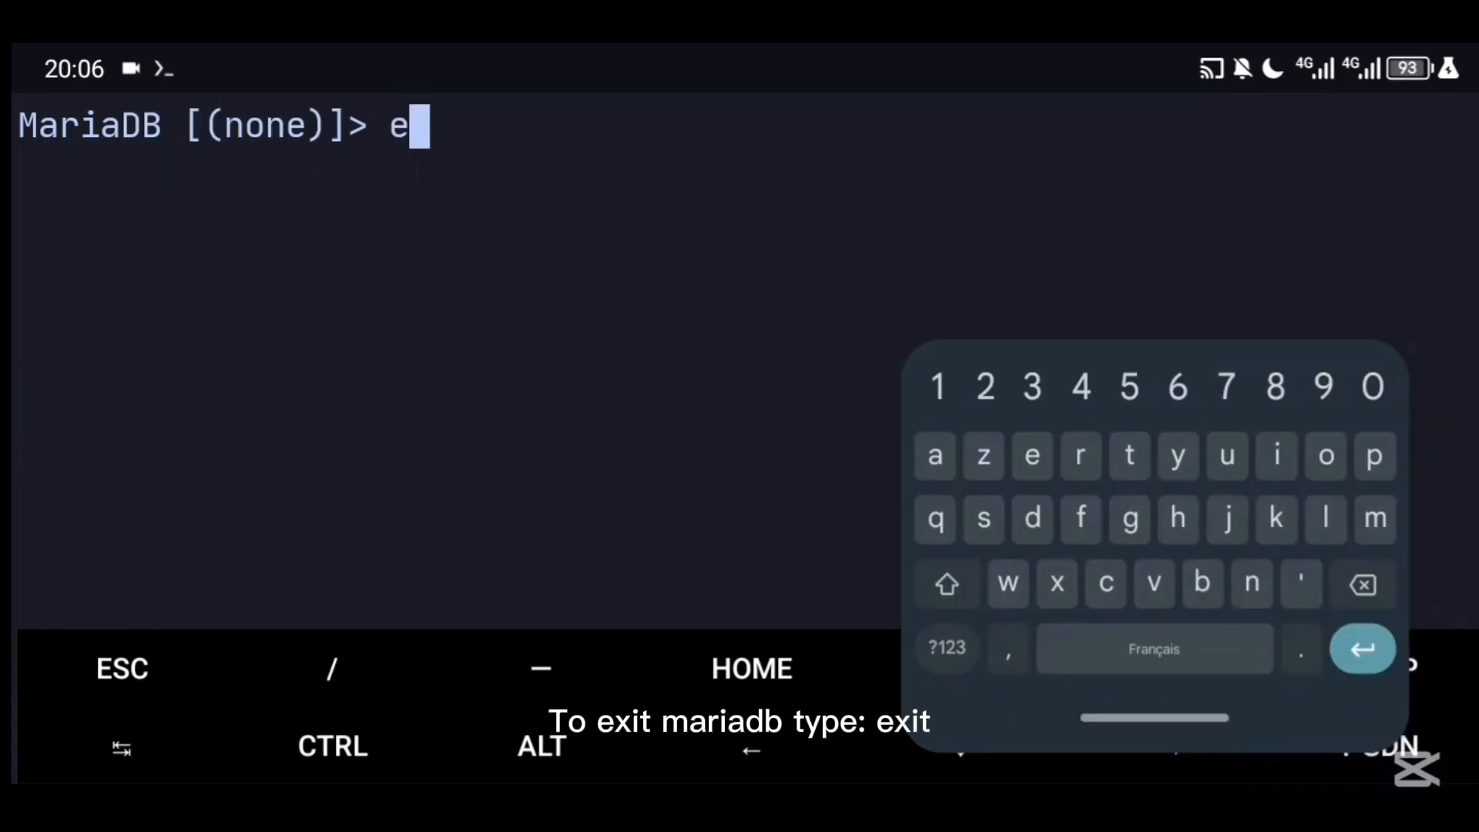